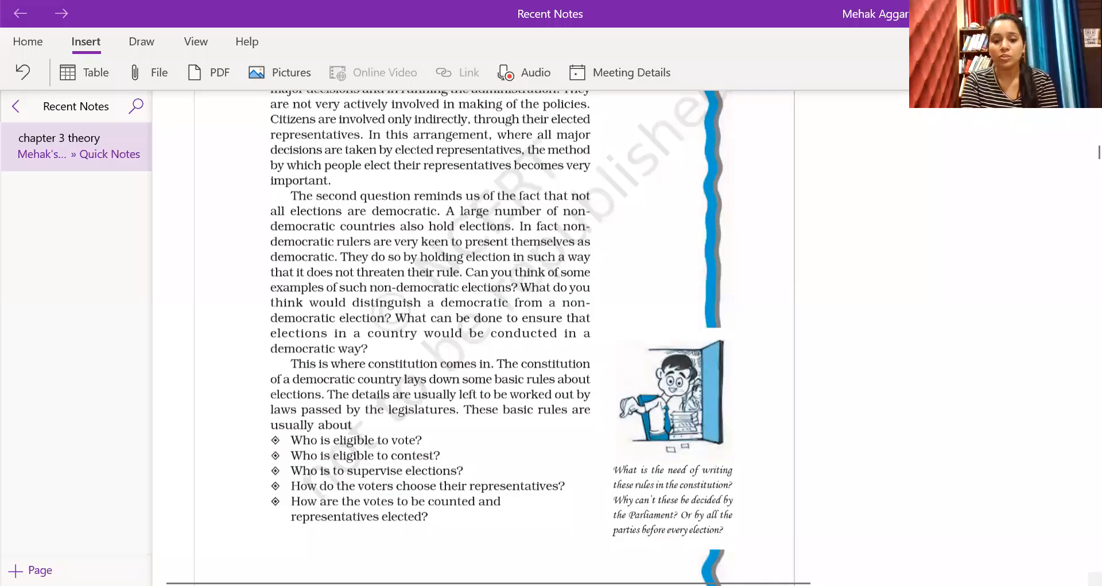
mouse_move(1080, 145)
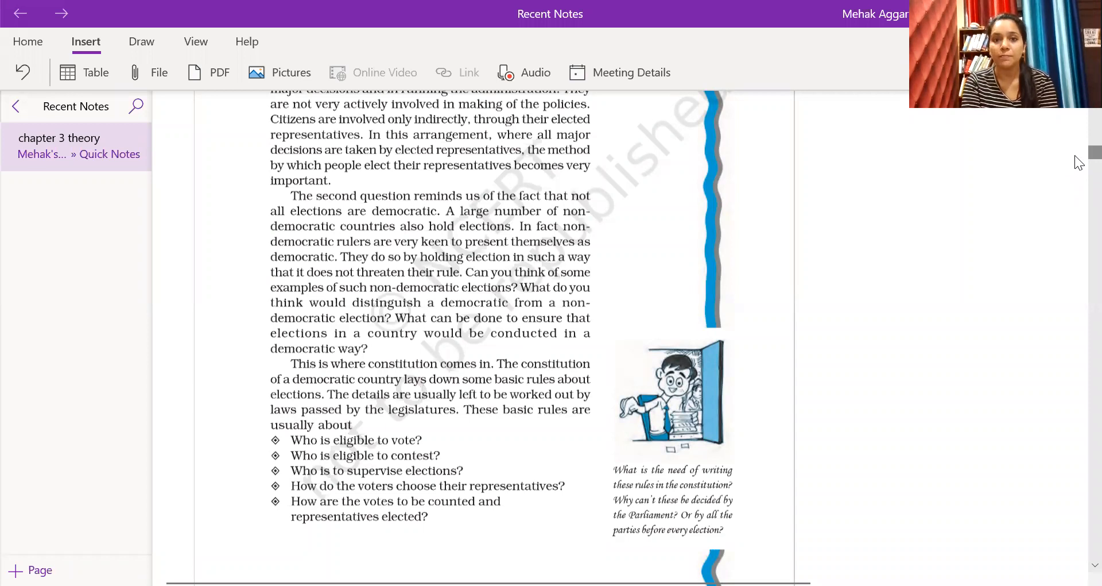
Circle the Chapter Three title in red and bring the blank canvas beside the clipping page into view.
scroll("up", 3)
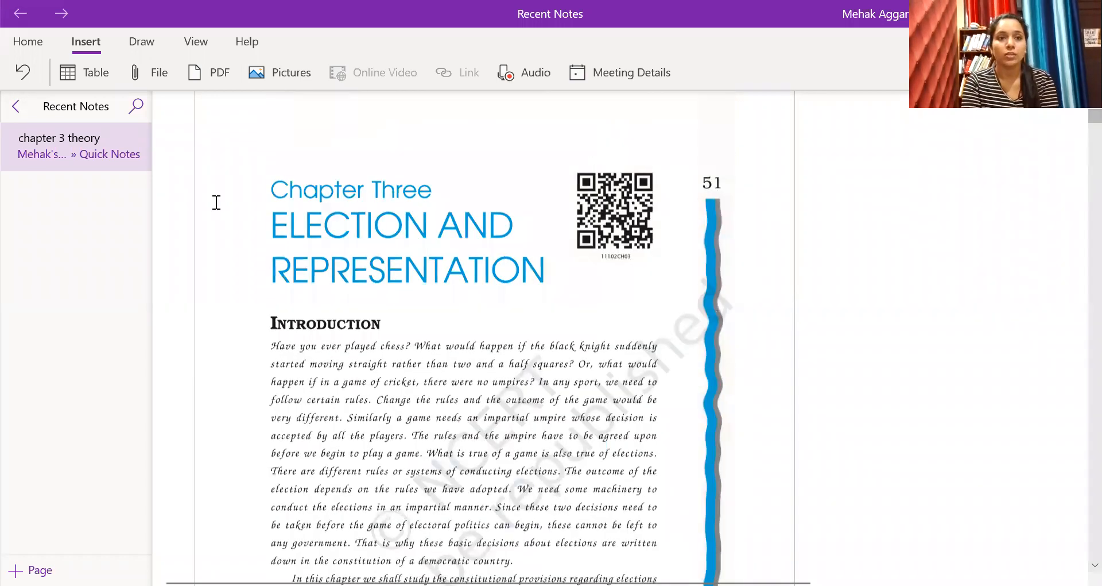
left_click(140, 41)
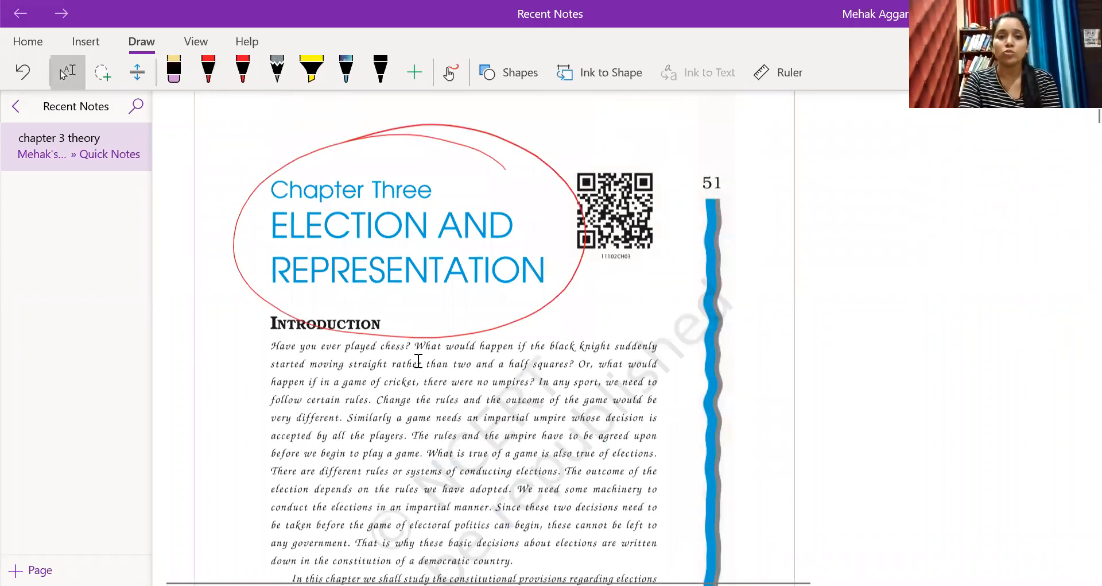
scroll("down", 3)
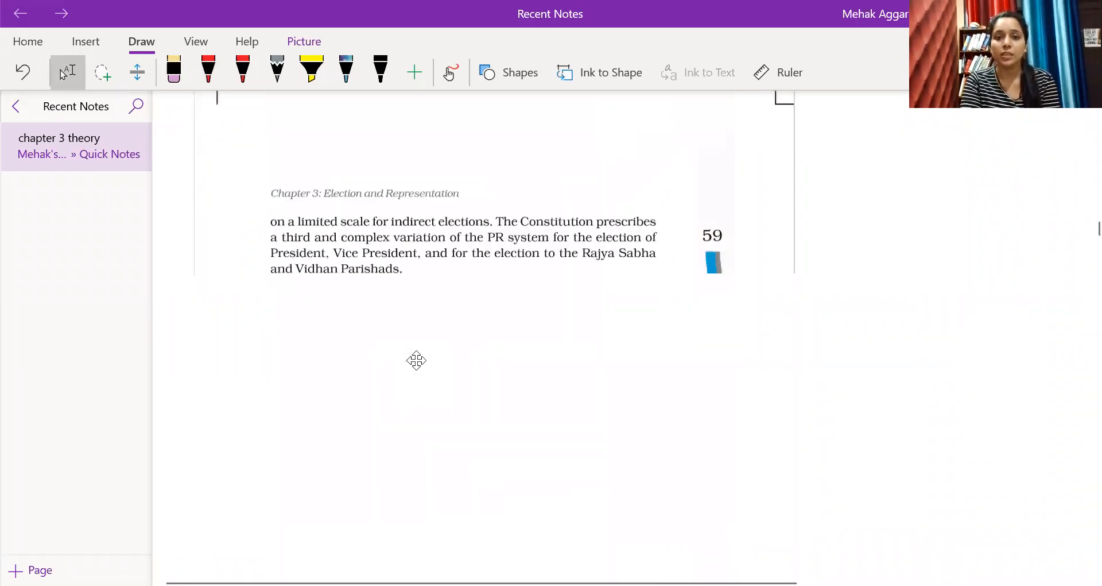
scroll("down", 3)
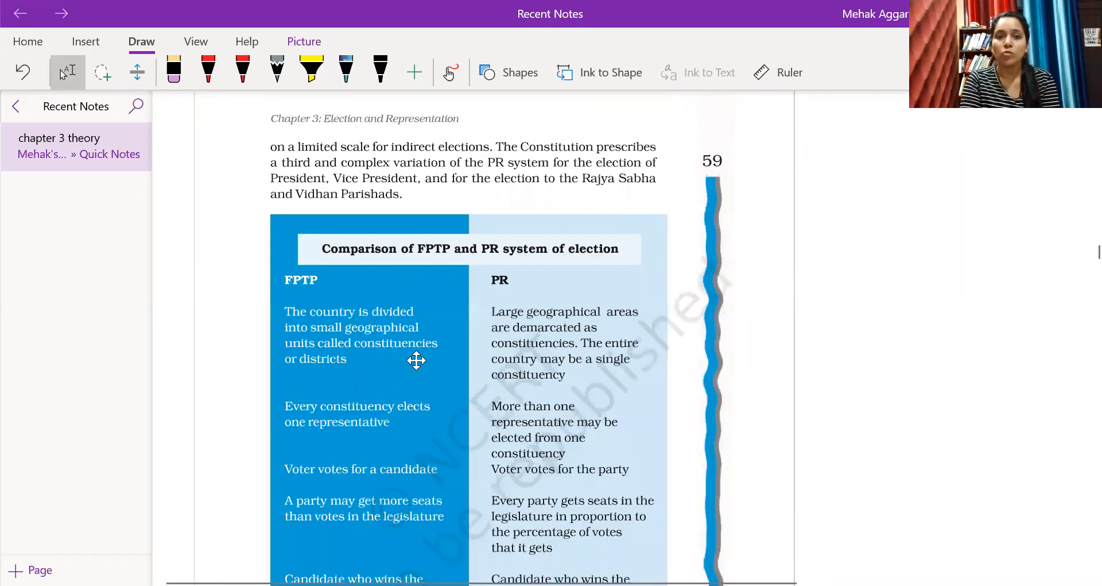
scroll("up", 3)
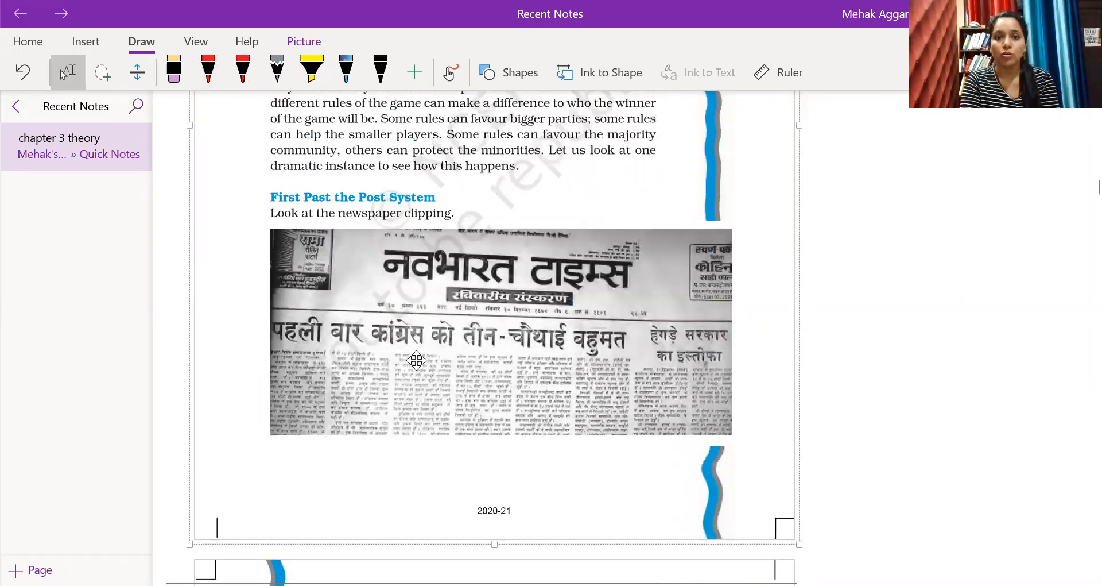
scroll("up", 3)
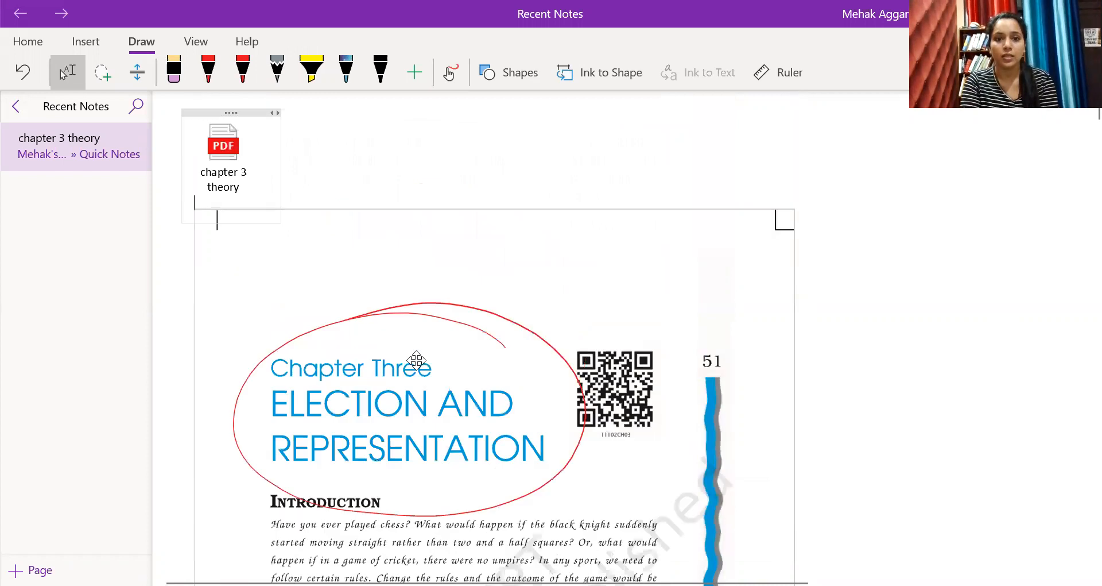
scroll("down", 3)
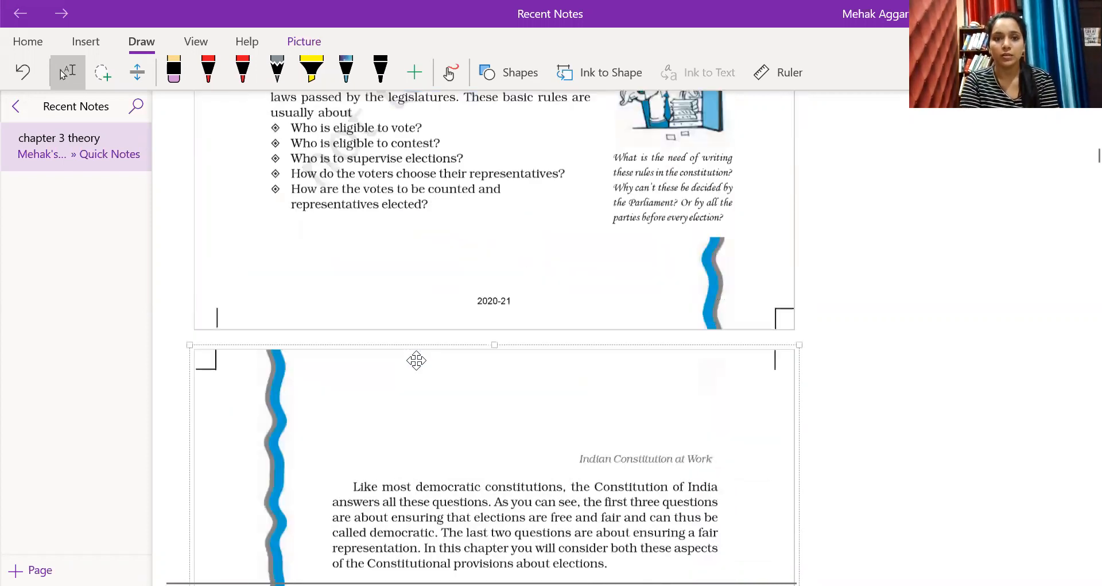
scroll("down", 3)
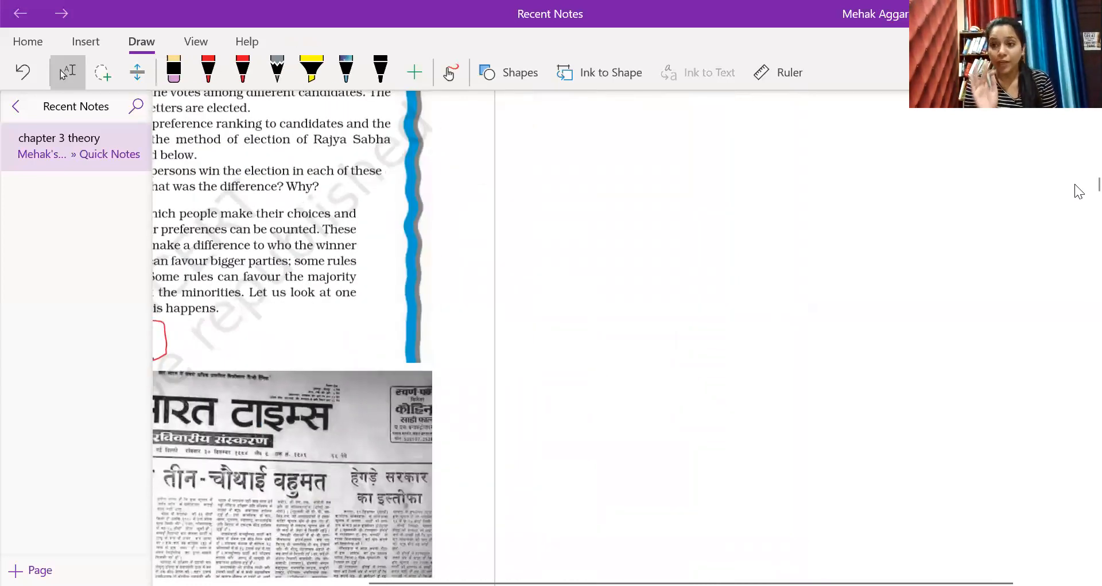
Sketch candidates A, B, C in red with vote shares, box them, and erase the wrong percentages.
left_click(208, 71)
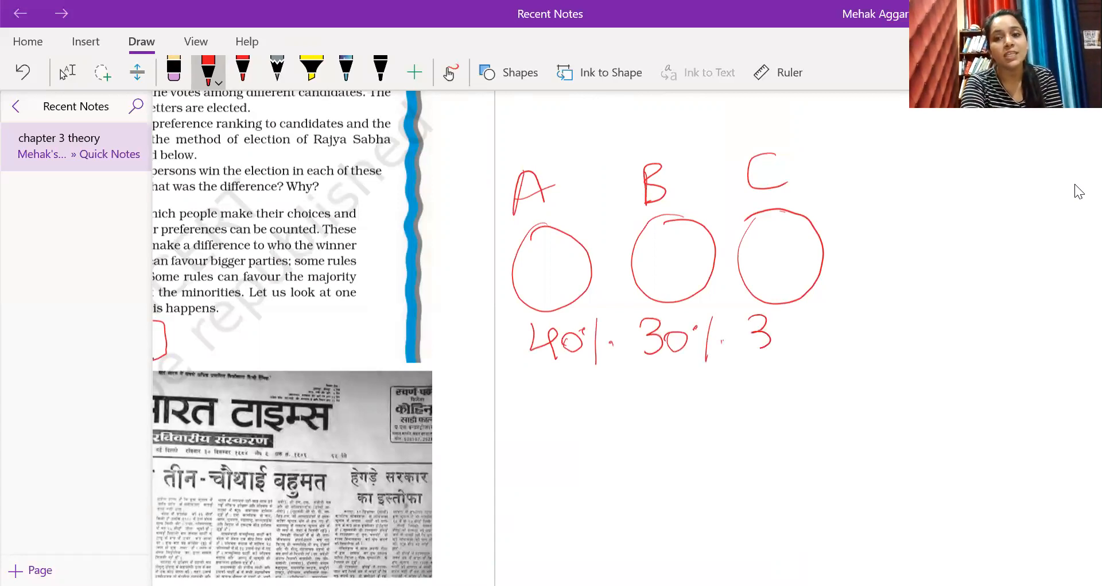
left_click_drag(753, 338, 822, 345)
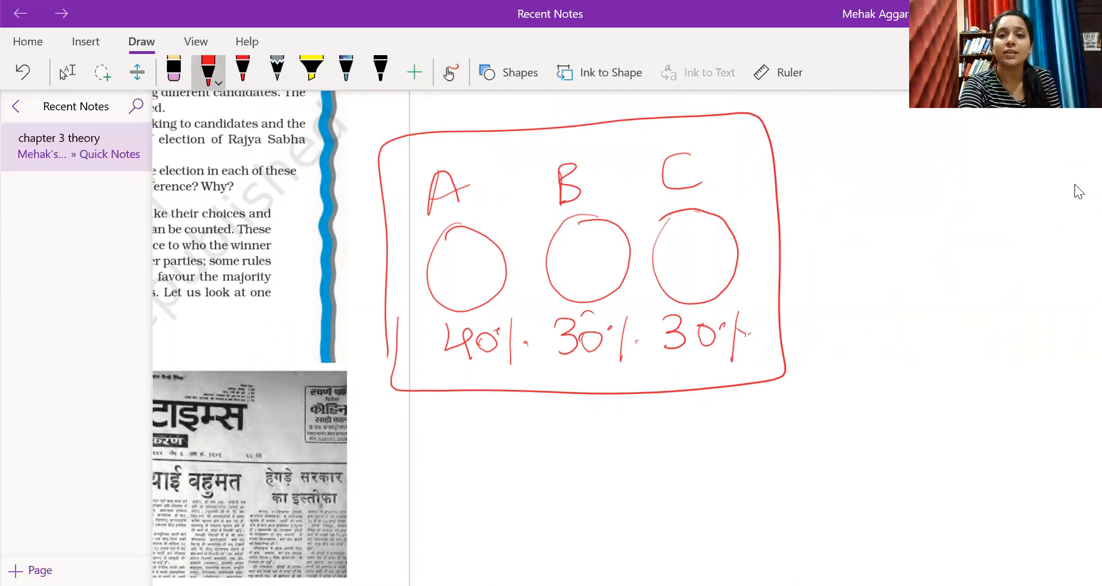
left_click_drag(573, 317, 590, 331)
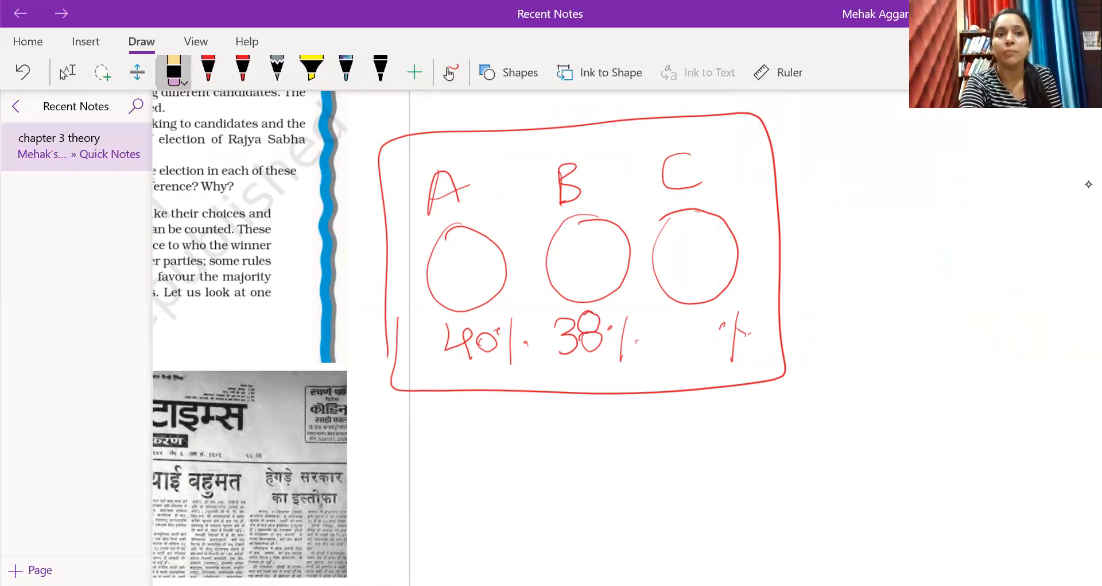
With the red pen again, circle the First Past the Post System heading.
left_click(208, 70)
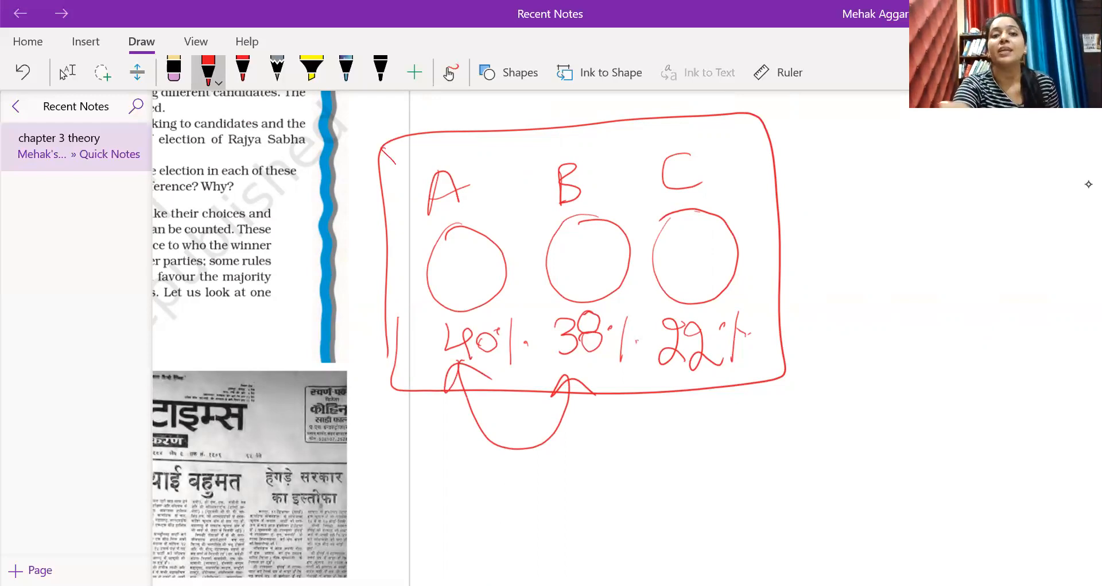
left_click_drag(394, 152, 499, 99)
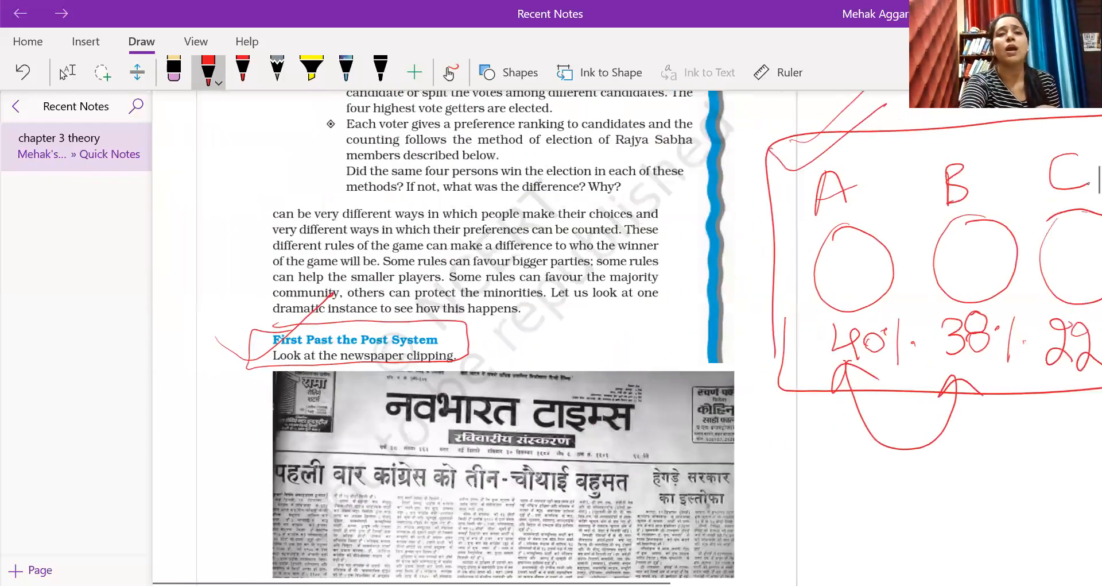
Highlight in yellow that Congress won four-fifths of seats and the Congress 48.0% votes row.
left_click(311, 70)
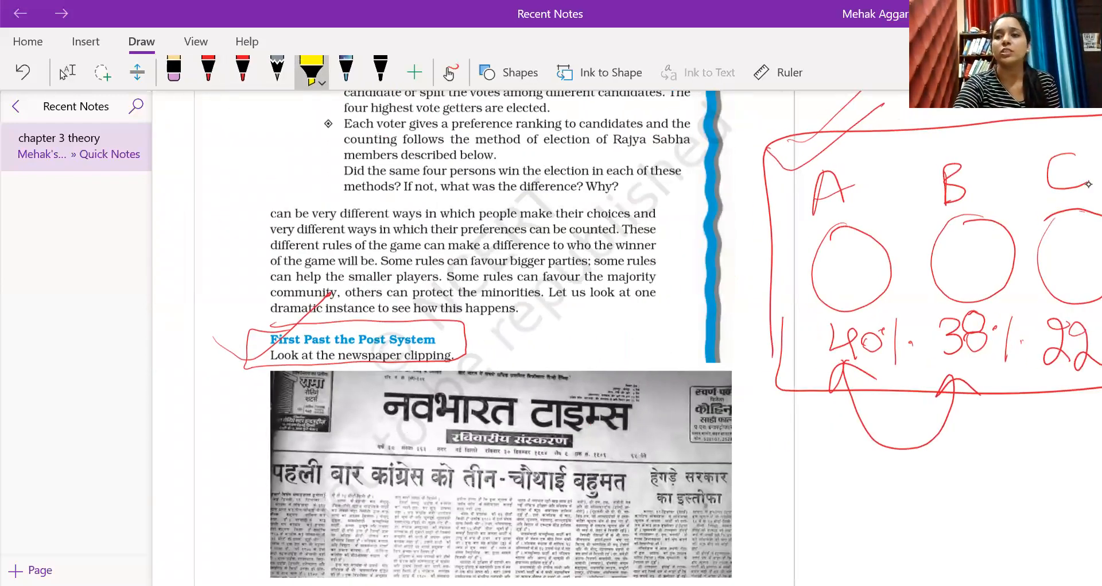
scroll("down", 3)
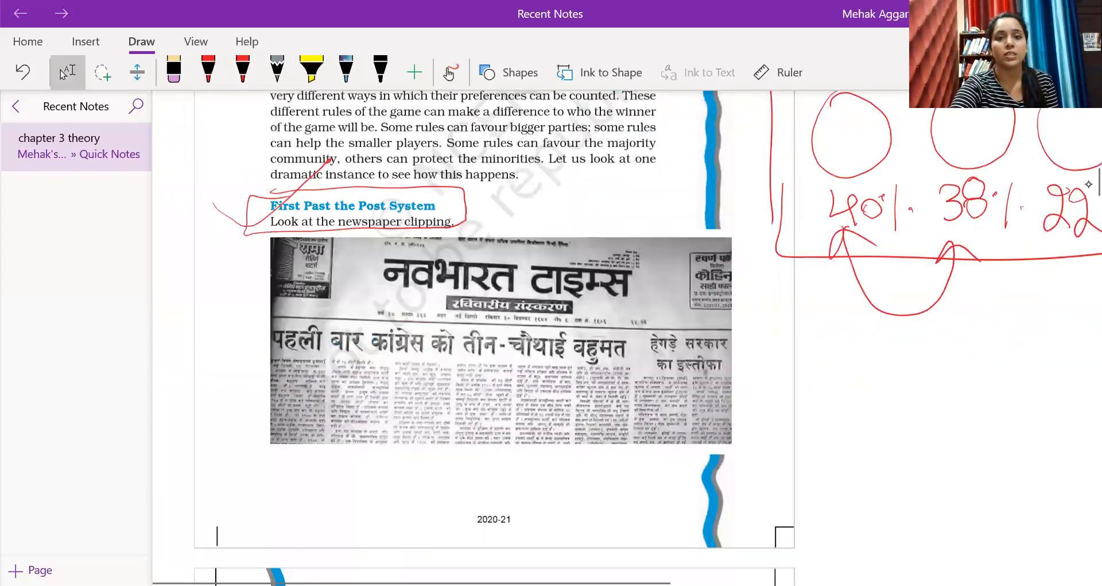
scroll("down", 3)
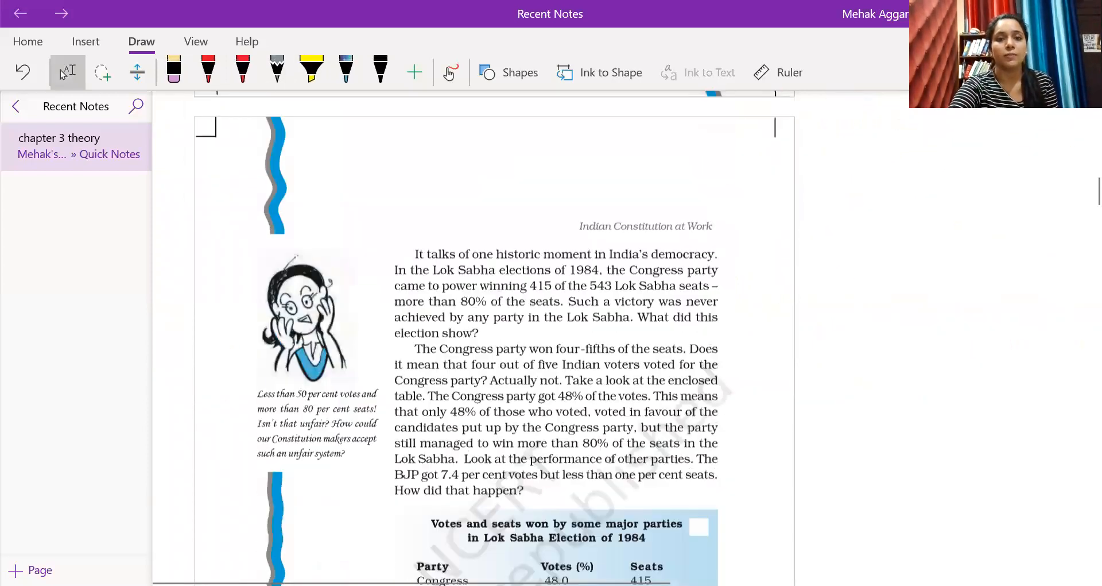
scroll("down", 3)
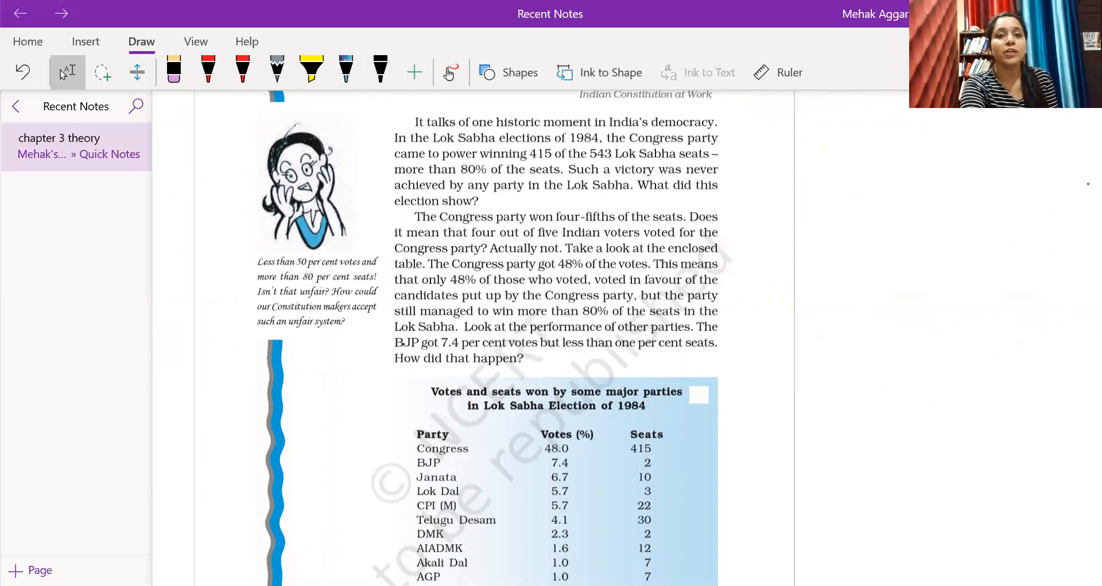
left_click_drag(411, 200, 633, 200)
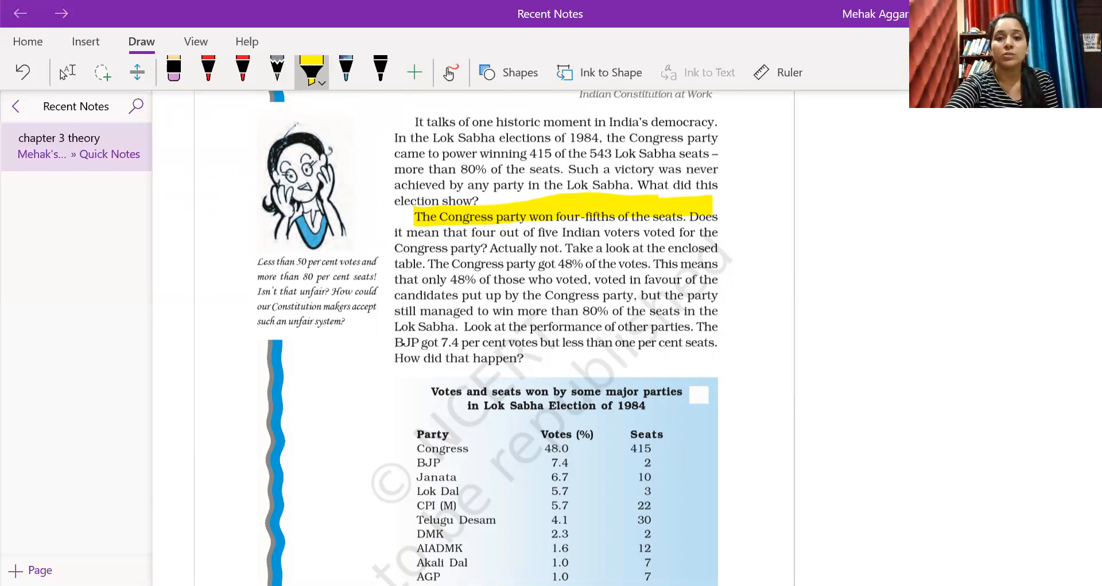
scroll("down", 3)
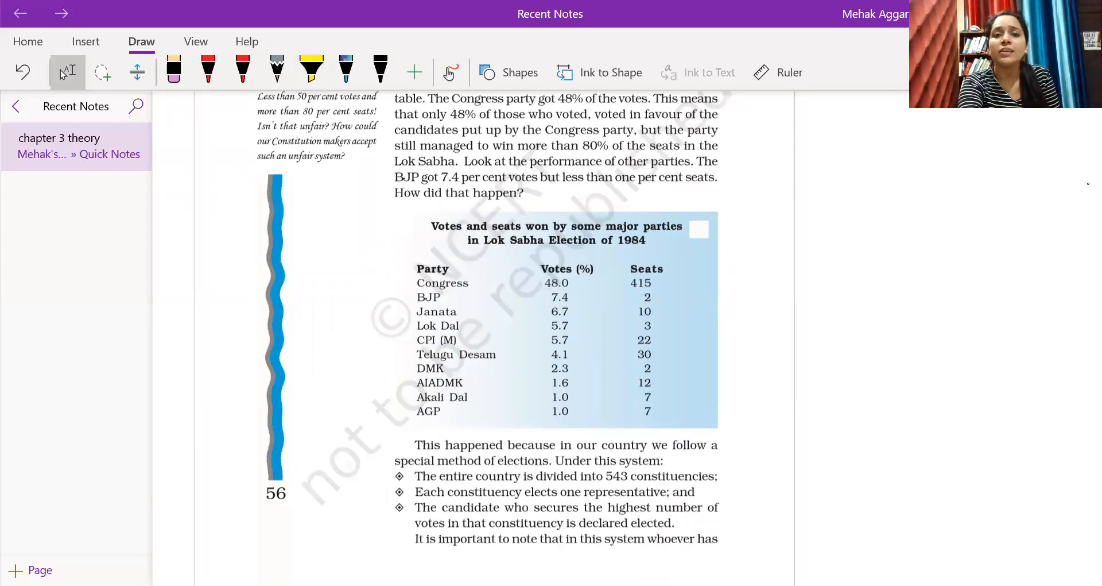
left_click_drag(416, 283, 575, 282)
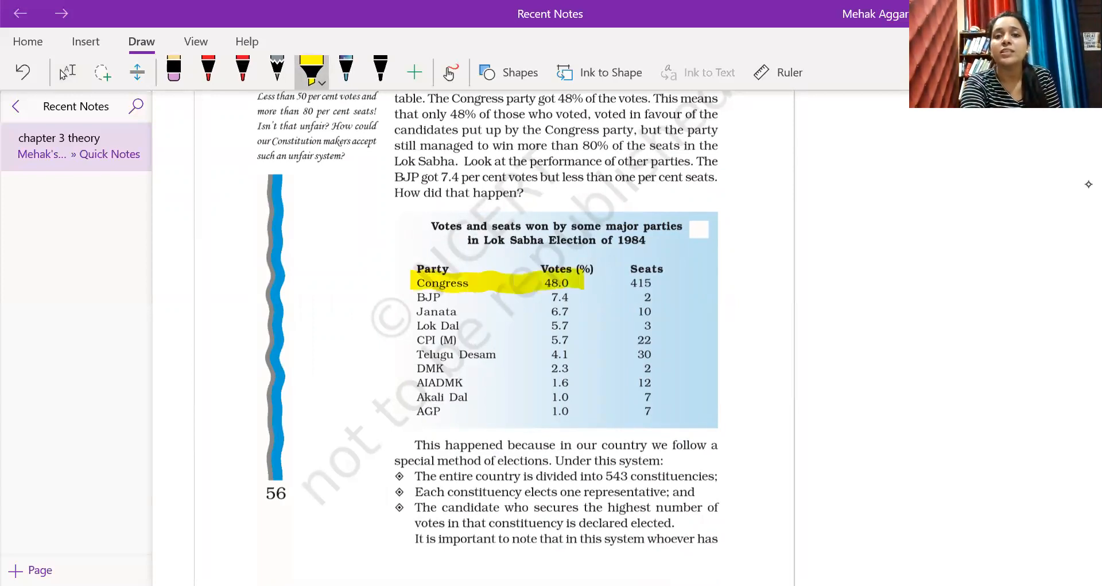
left_click_drag(422, 283, 576, 282)
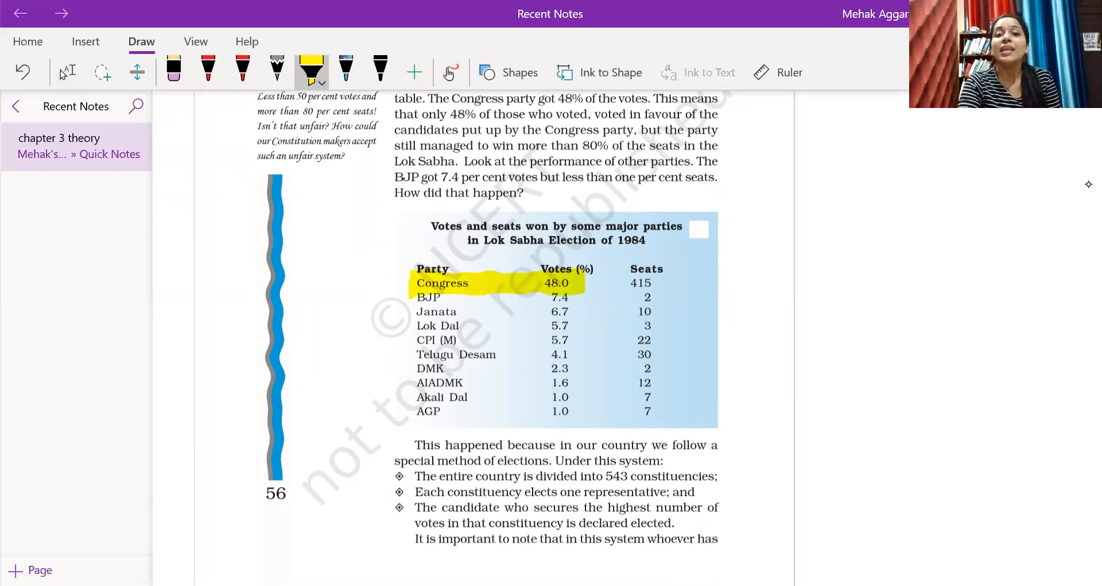
Mark the sentences about Congress and BJP seat shares with 7.4 per cent votes.
left_click(243, 70)
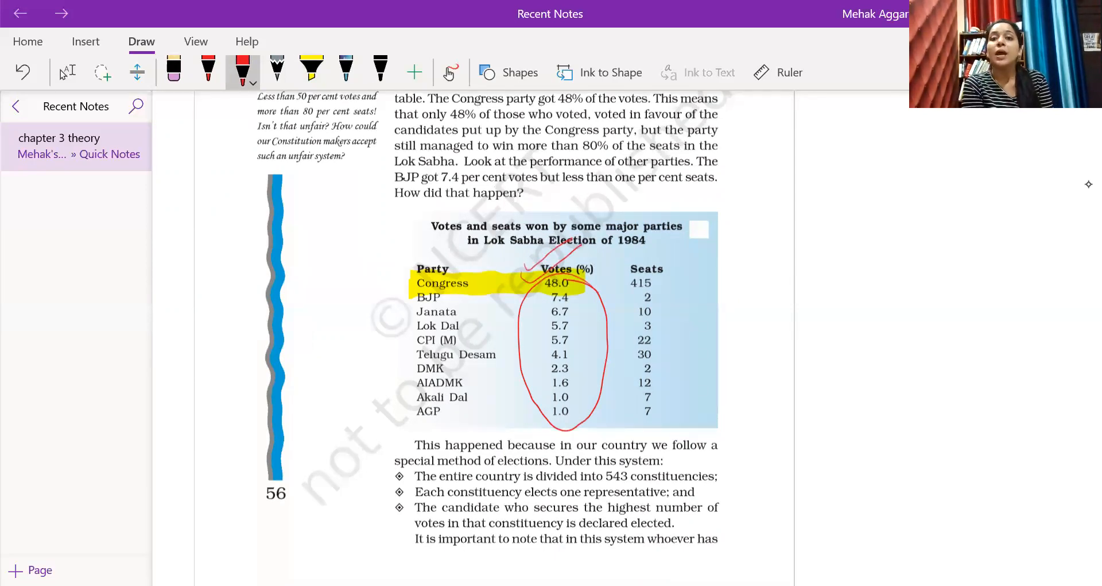
scroll("up", 3)
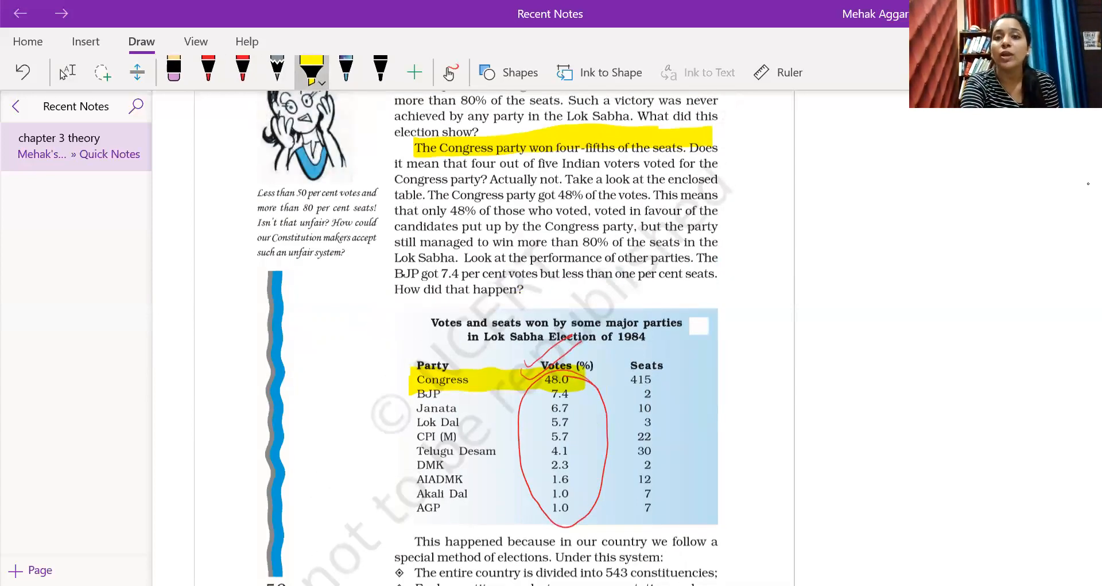
left_click_drag(629, 227, 715, 226)
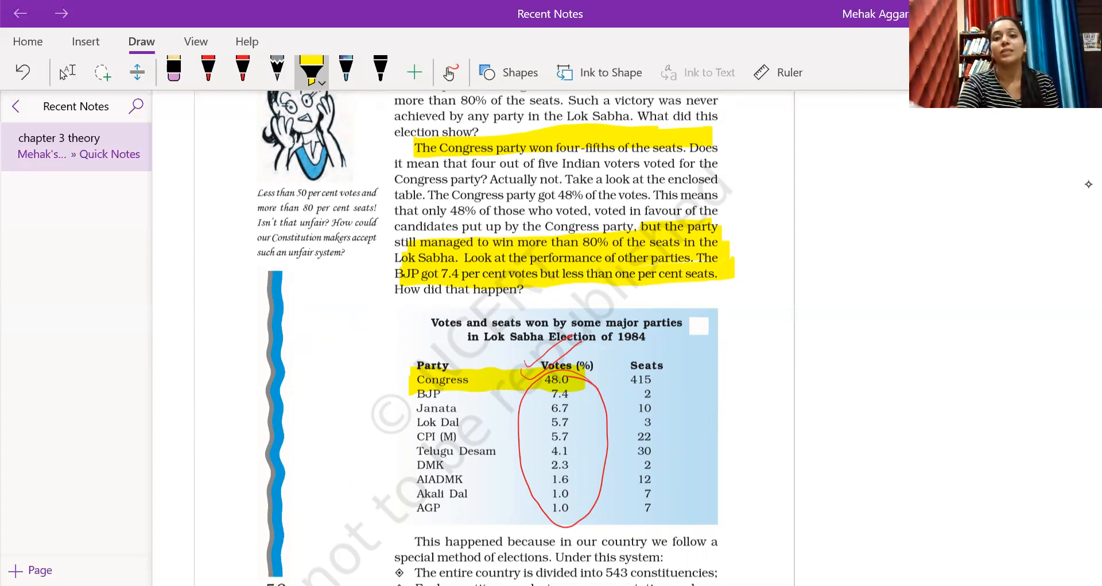
scroll("down", 3)
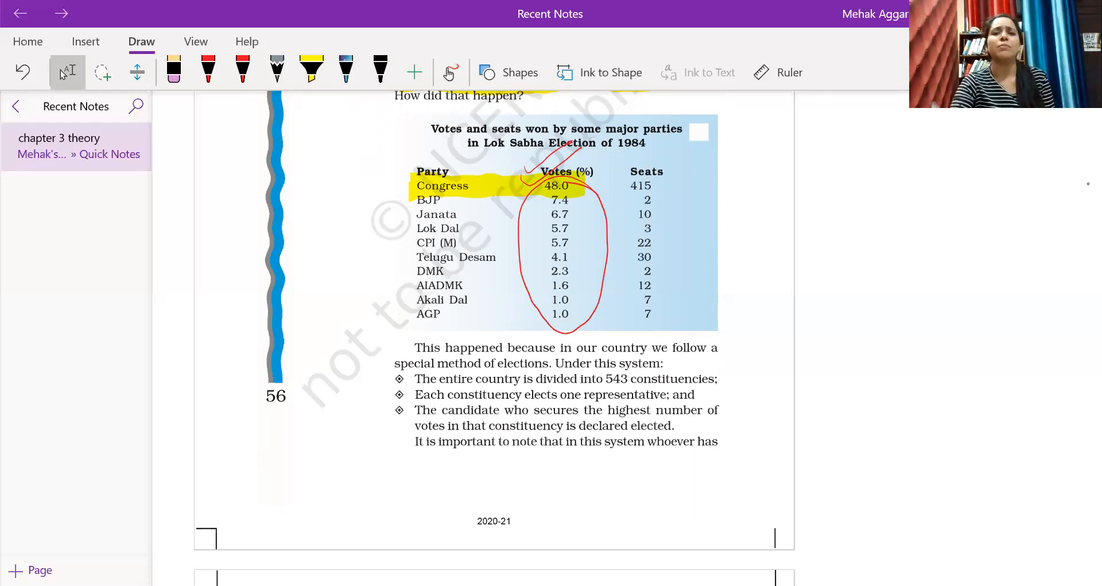
On page 57, highlight in yellow the lines defining First Past the Post as a Plurality System not needing a majority.
scroll("down", 3)
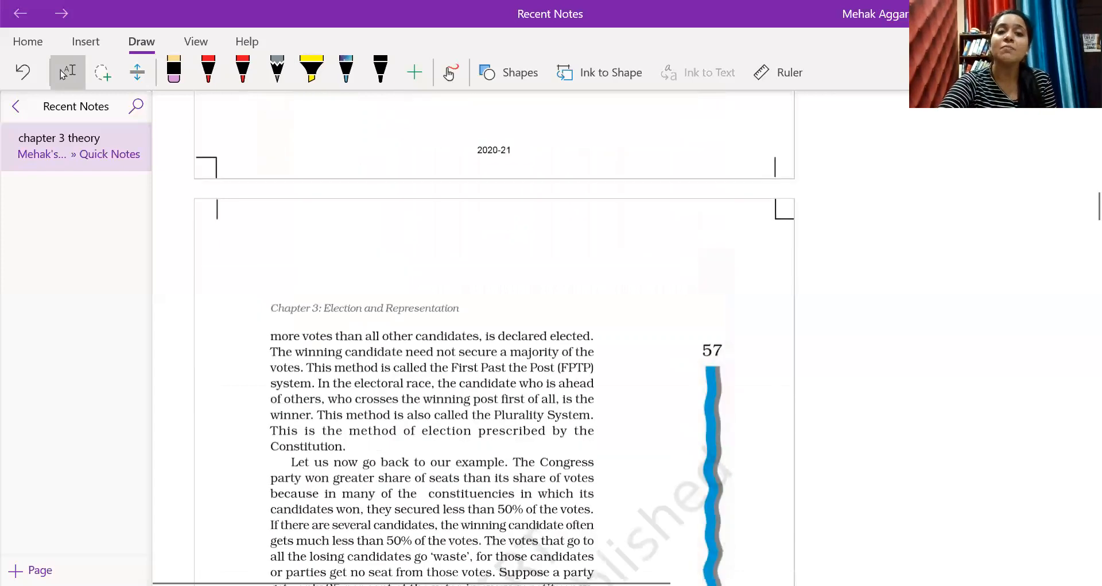
scroll("down", 3)
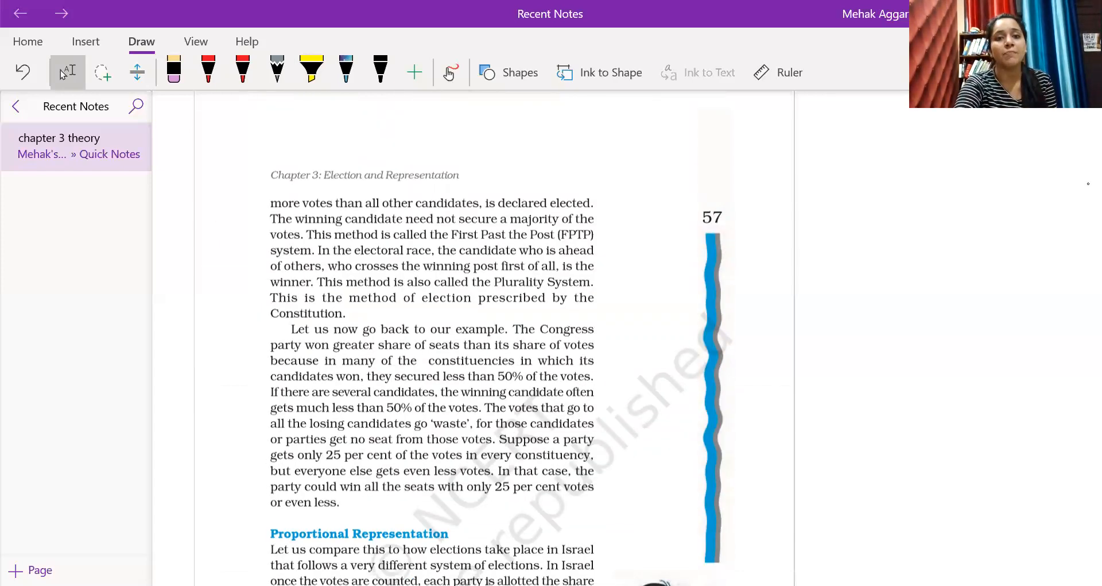
scroll("down", 3)
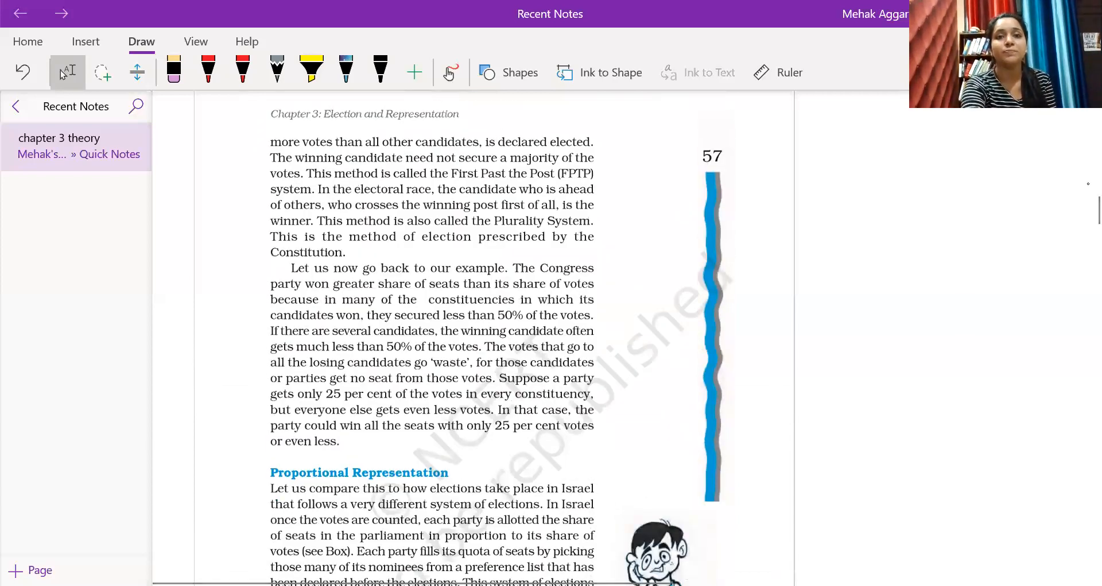
left_click(310, 72)
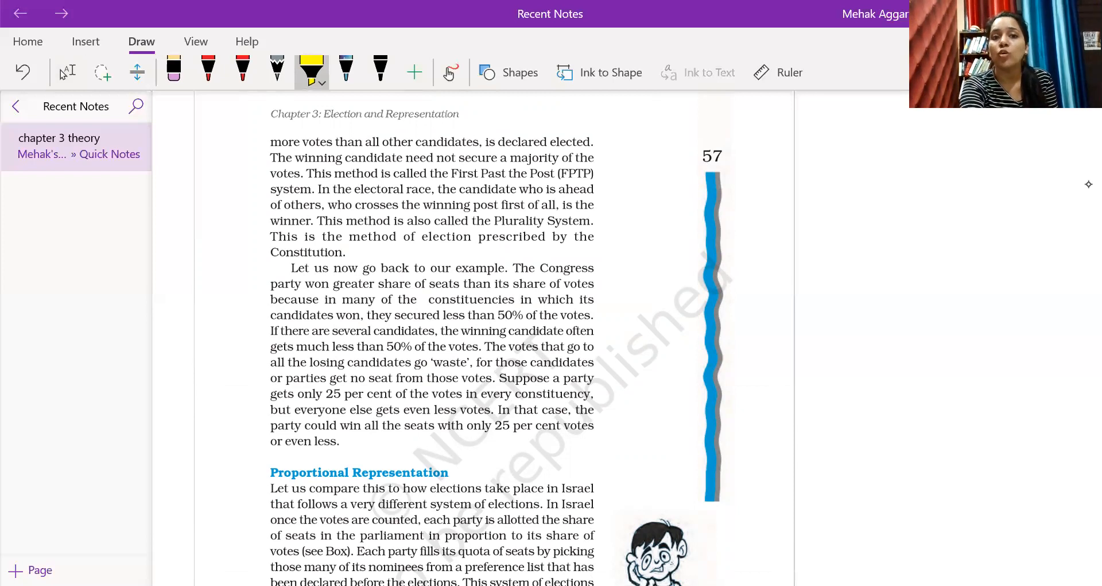
left_click_drag(277, 157, 574, 158)
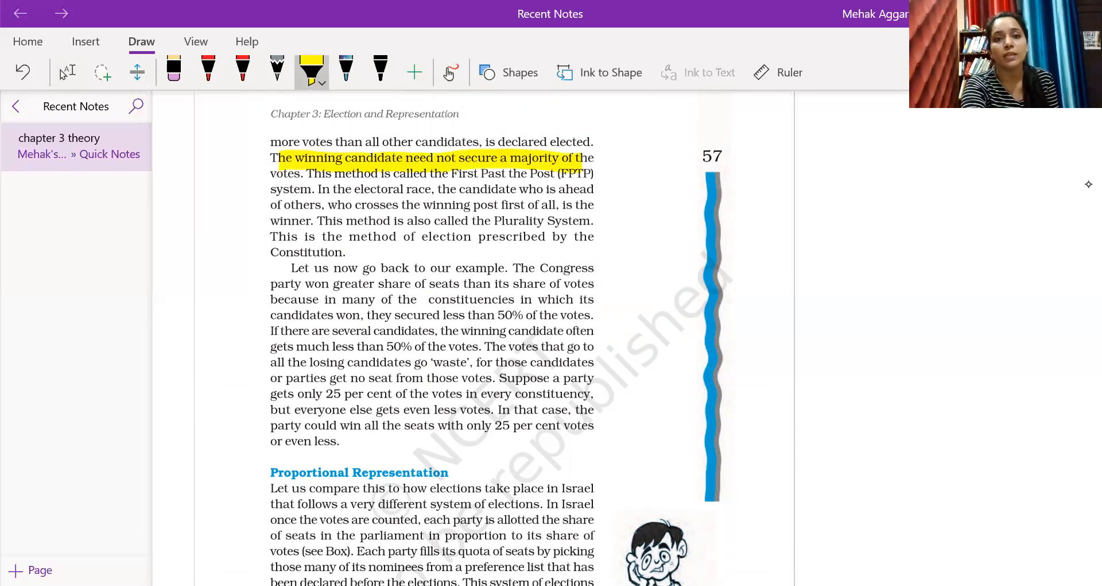
left_click_drag(270, 174, 593, 173)
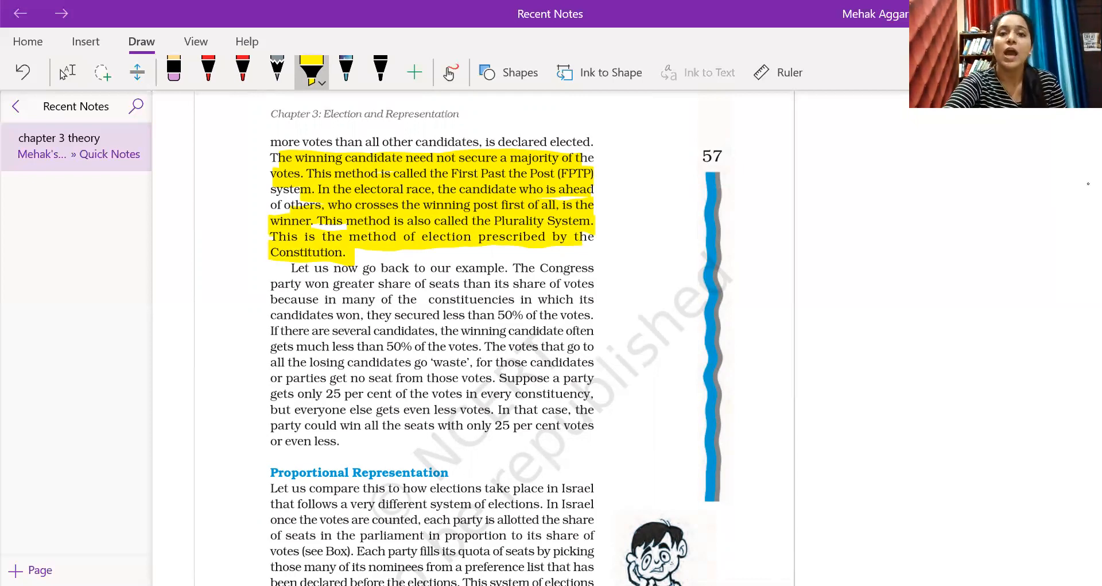
scroll("down", 3)
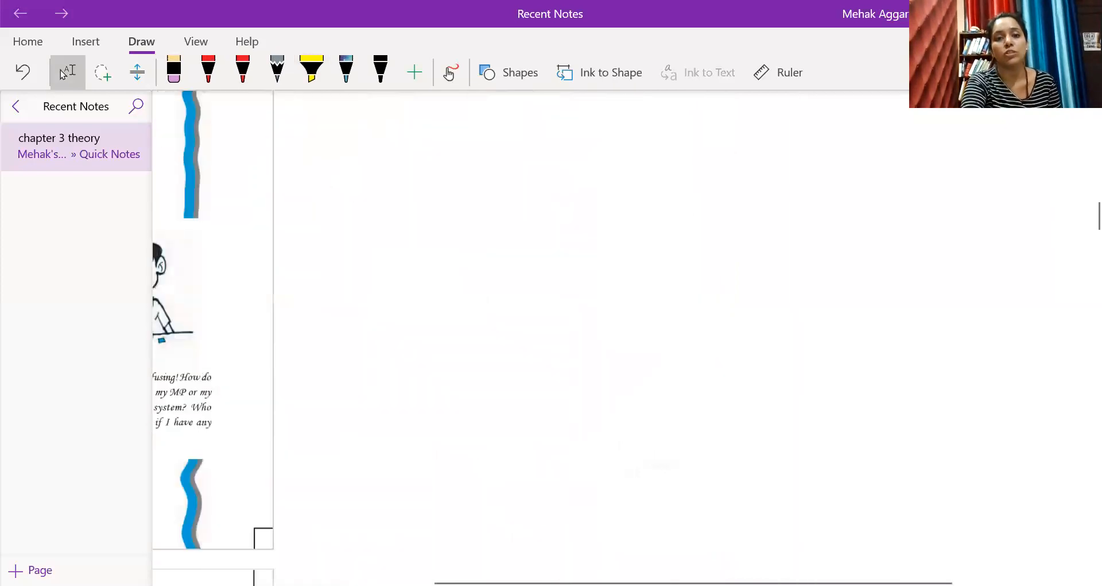
Draw in red a circle filled with small dots and larger rings around it beside page 57.
left_click(204, 295)
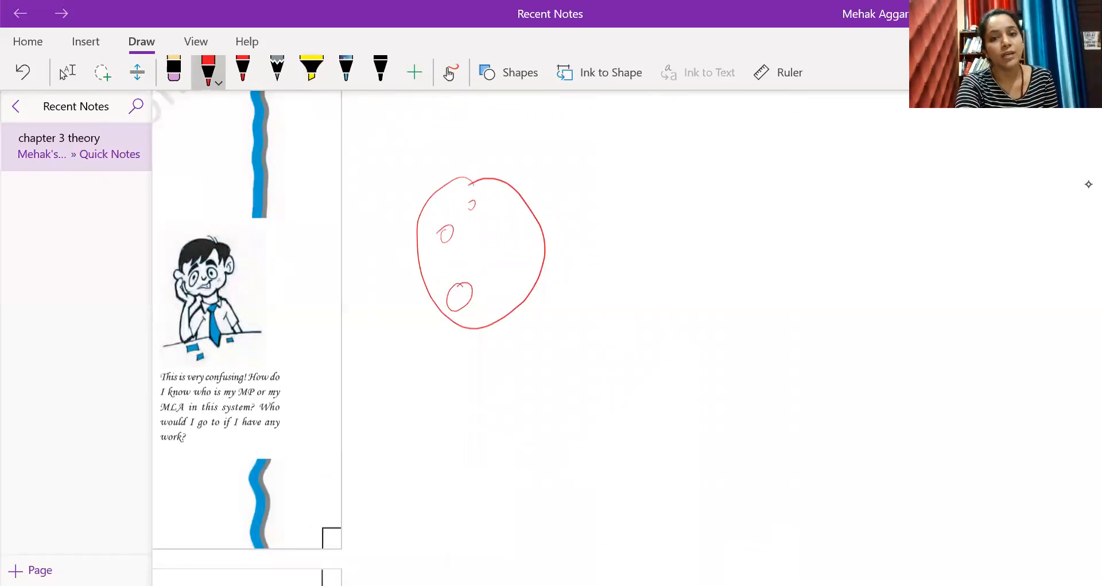
left_click_drag(485, 218, 506, 268)
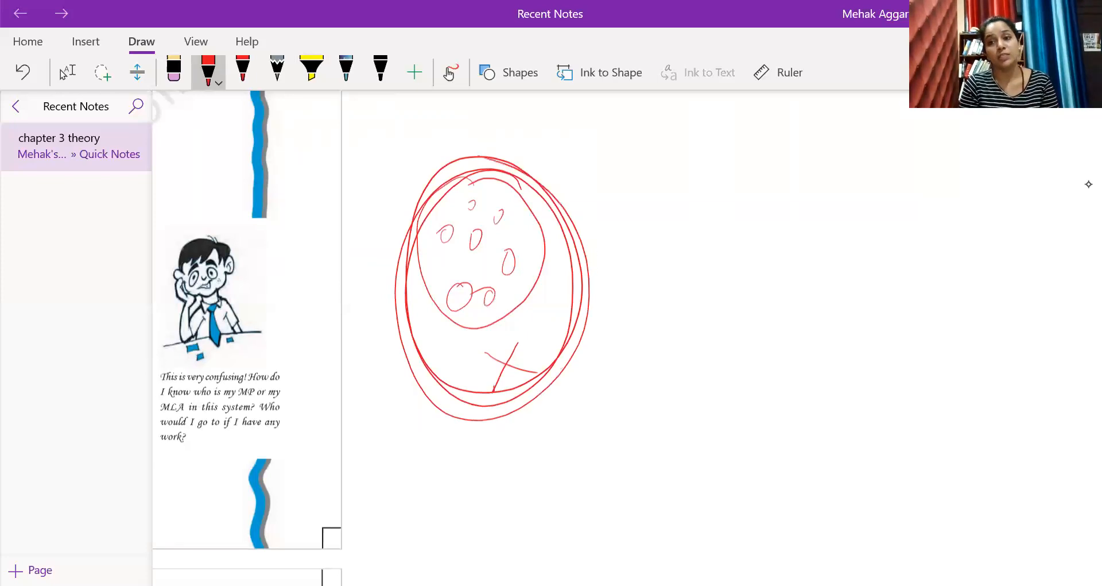
left_click_drag(570, 179, 619, 207)
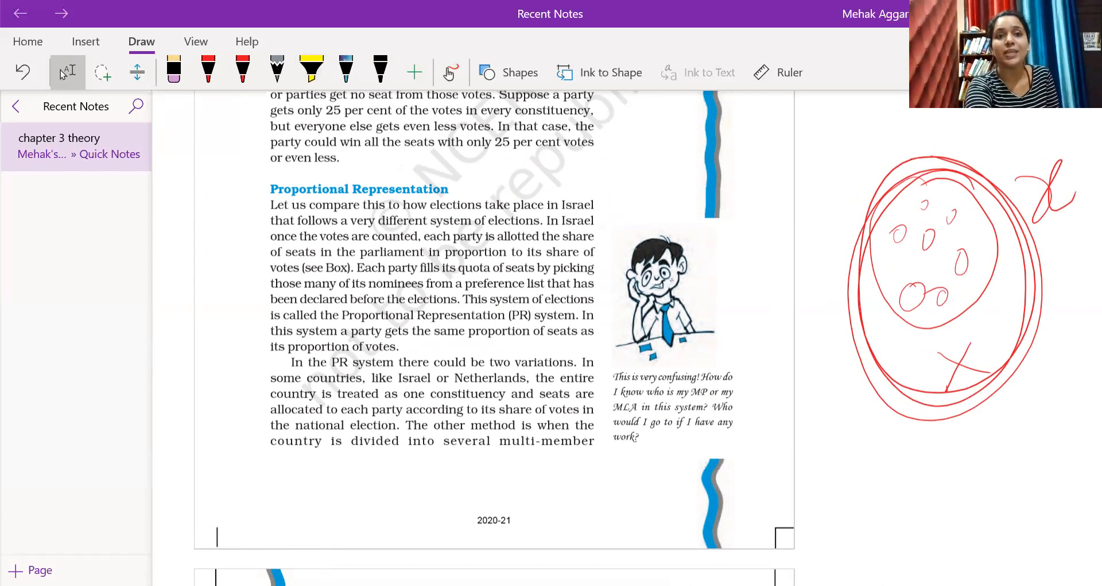
Highlight in yellow that each party gets seats in proportion to its share of votes, then reach the Knesset table.
left_click(310, 72)
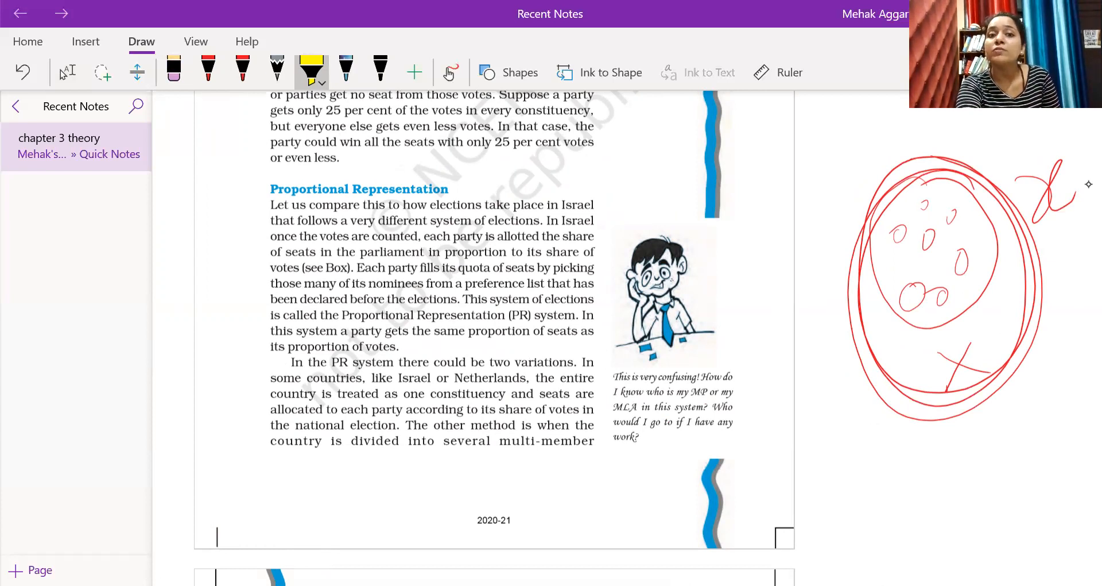
left_click_drag(274, 251, 594, 252)
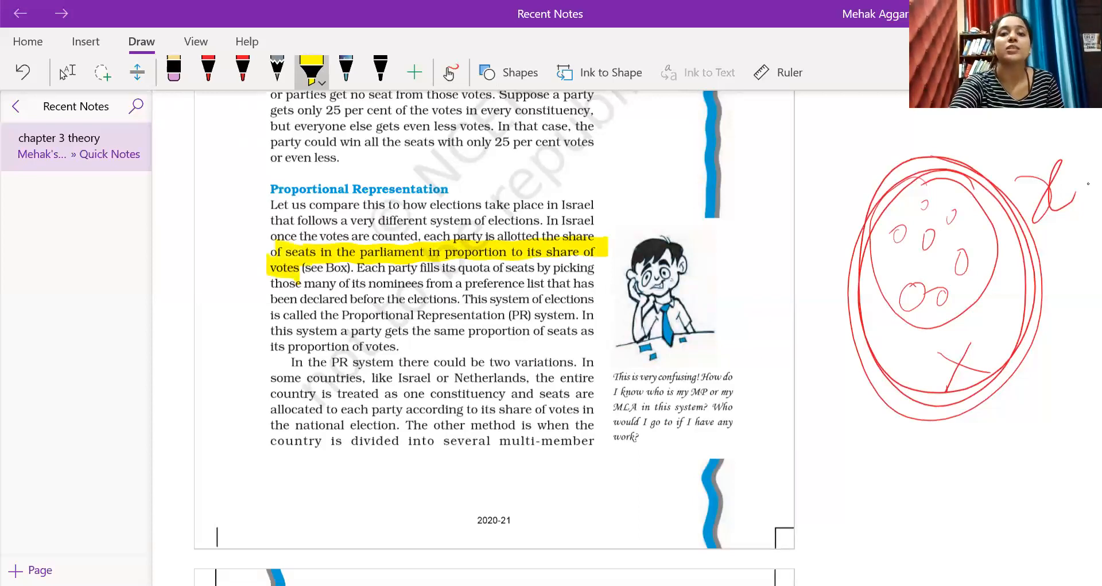
scroll("down", 3)
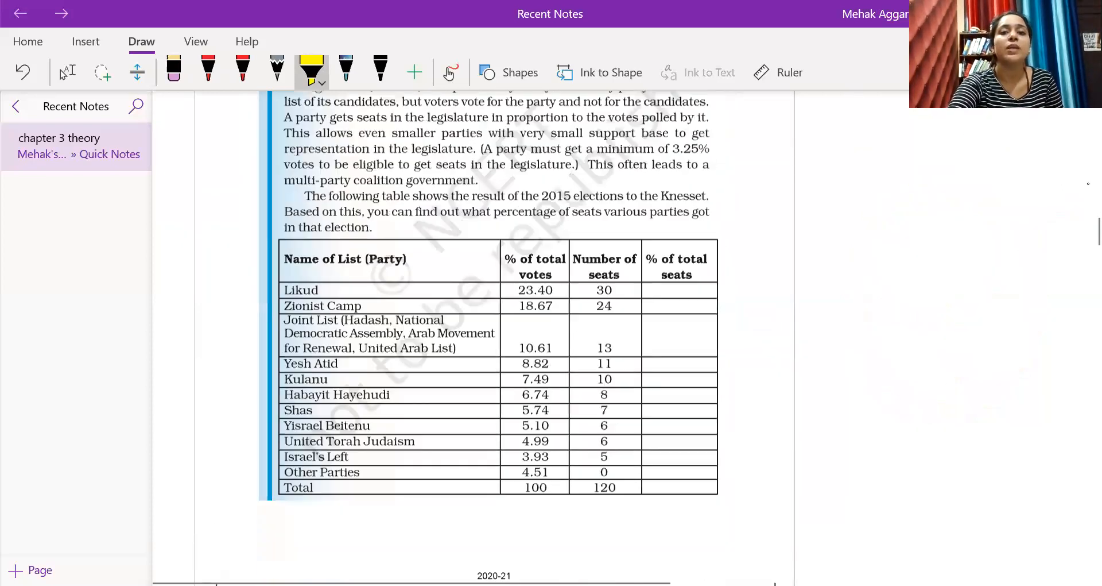
Circle in red 23.40, 30, 10.61, 13 and the 120 total seats in the 2015 Knesset table.
scroll("down", 3)
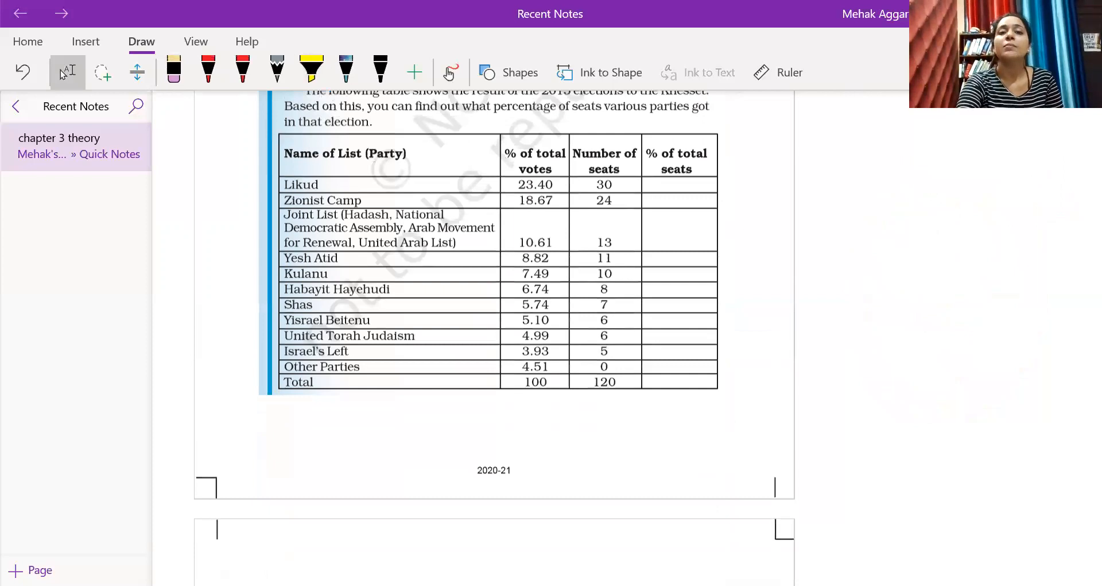
scroll("up", 3)
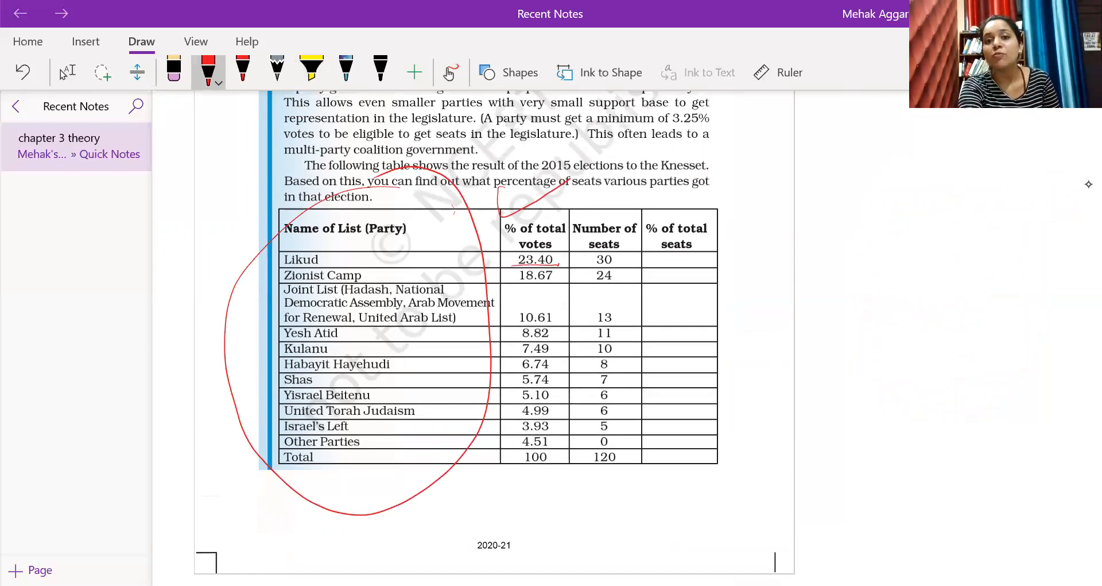
left_click_drag(507, 249, 566, 269)
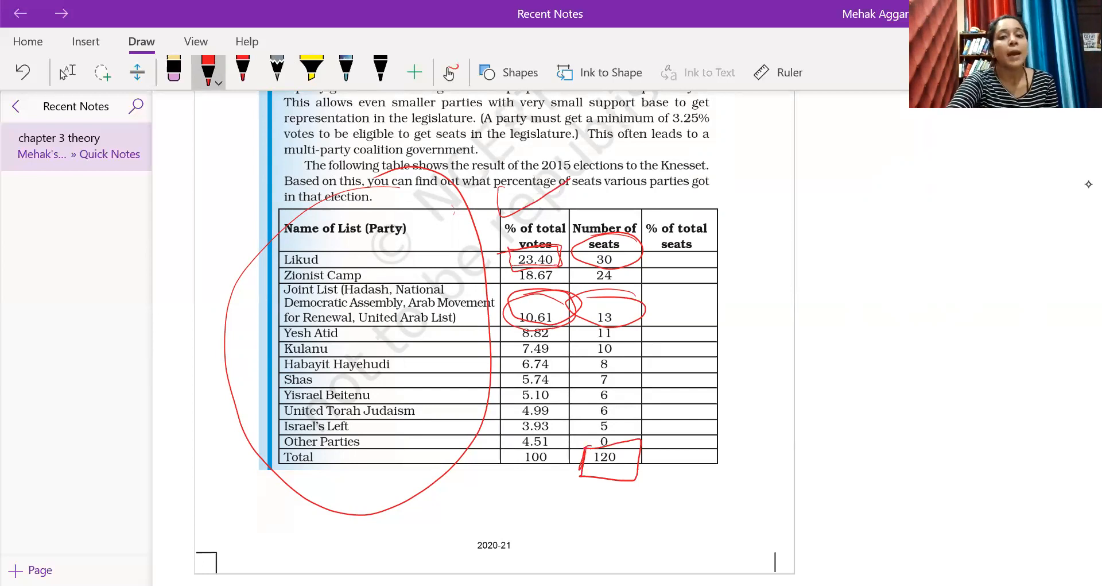
Highlight the FPTP small-constituencies point in green and the PR large-constituencies point, then reach the Rajya Sabha page.
scroll("down", 3)
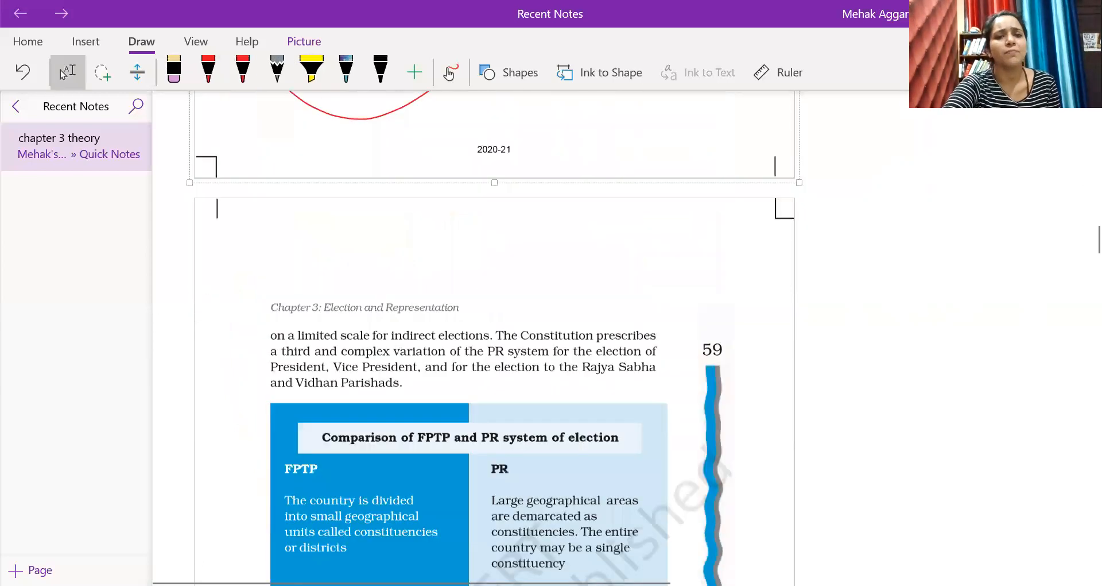
scroll("down", 3)
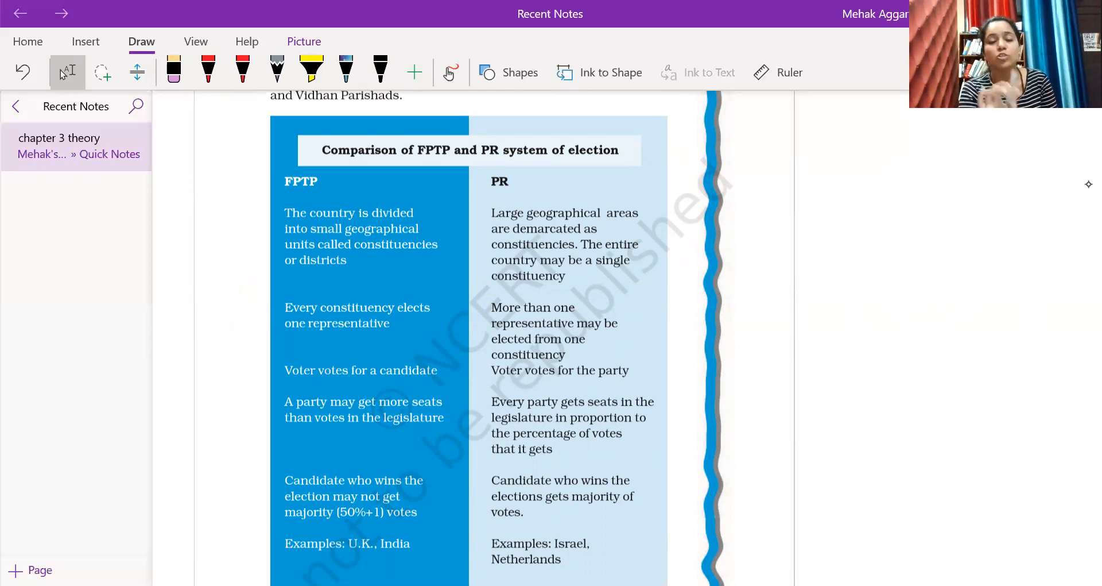
left_click(311, 71)
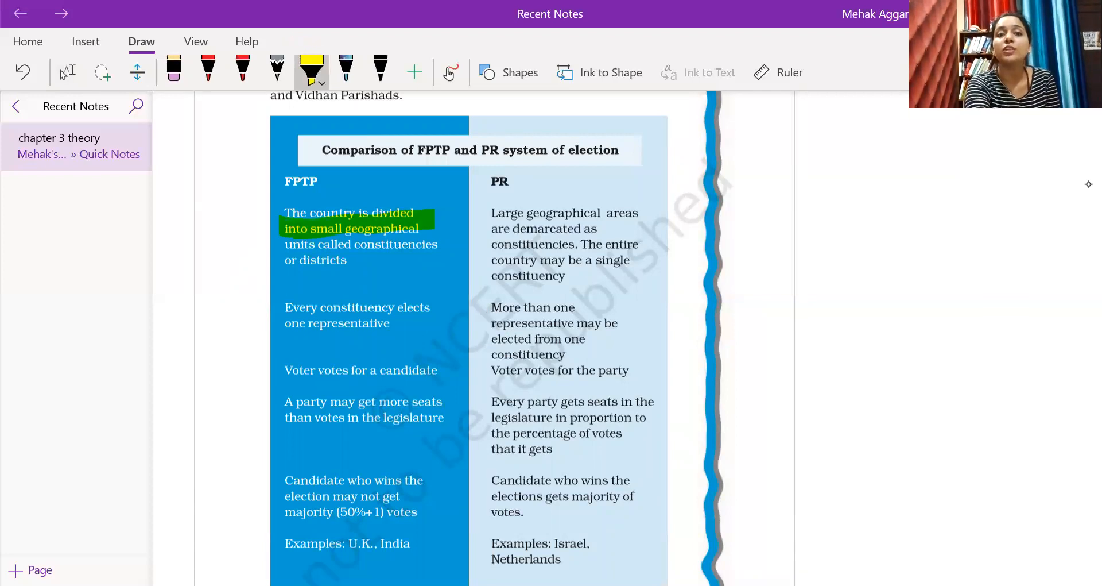
left_click_drag(283, 243, 345, 261)
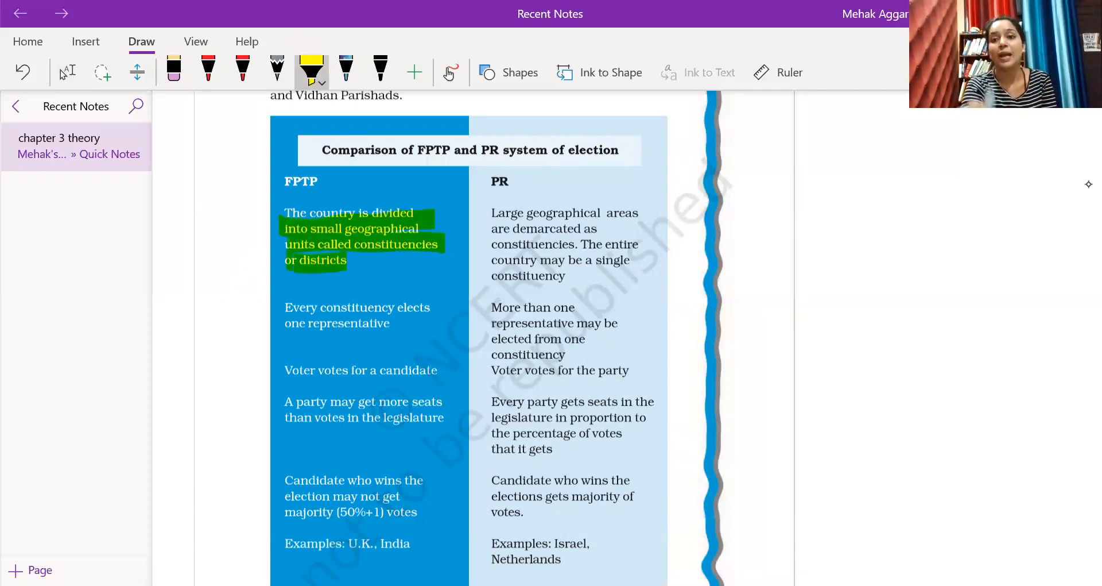
left_click_drag(496, 213, 630, 212)
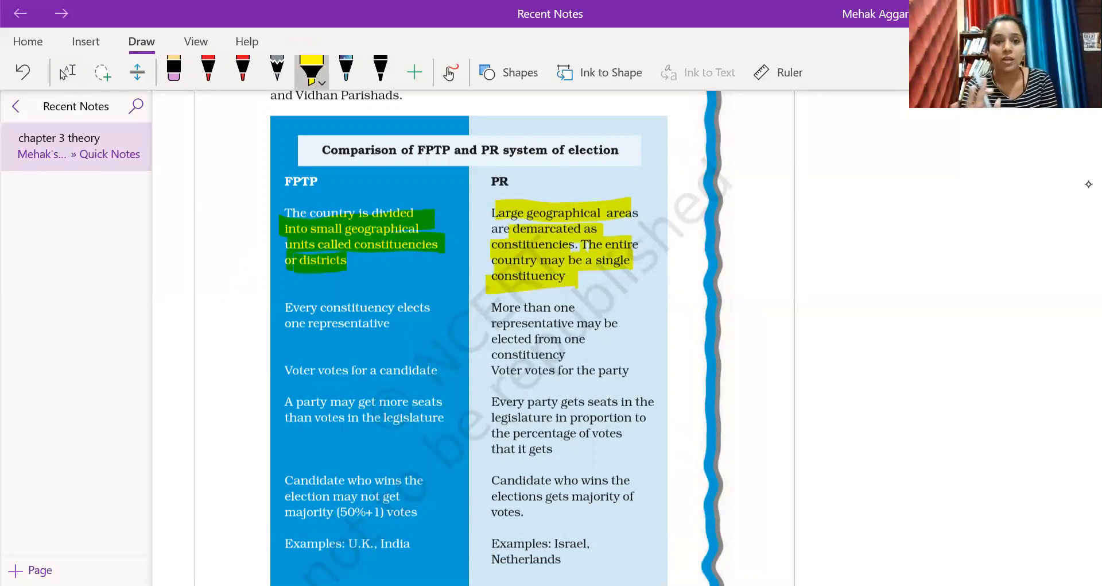
scroll("down", 3)
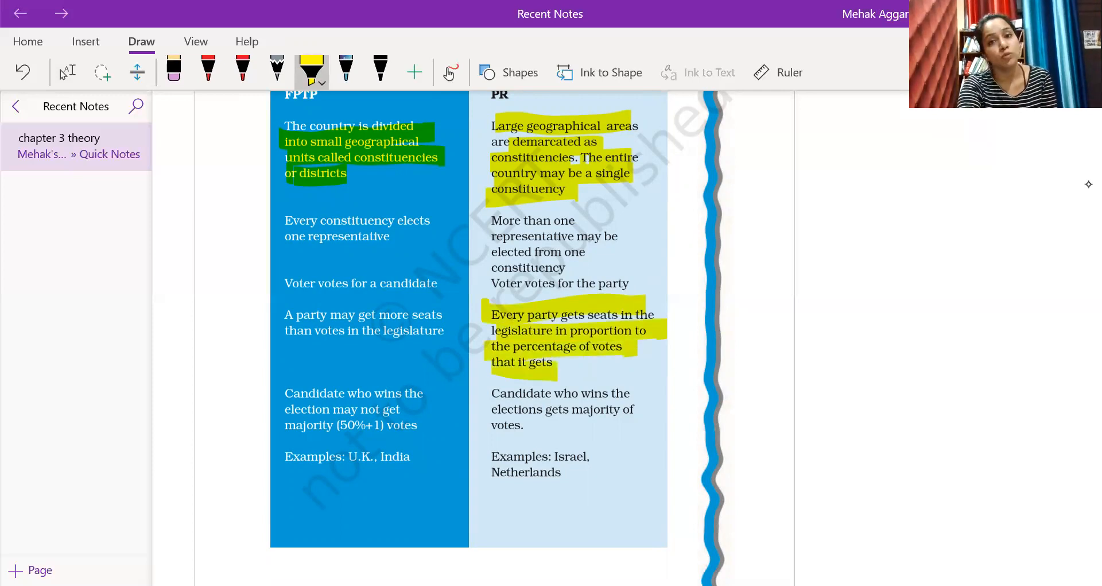
scroll("down", 3)
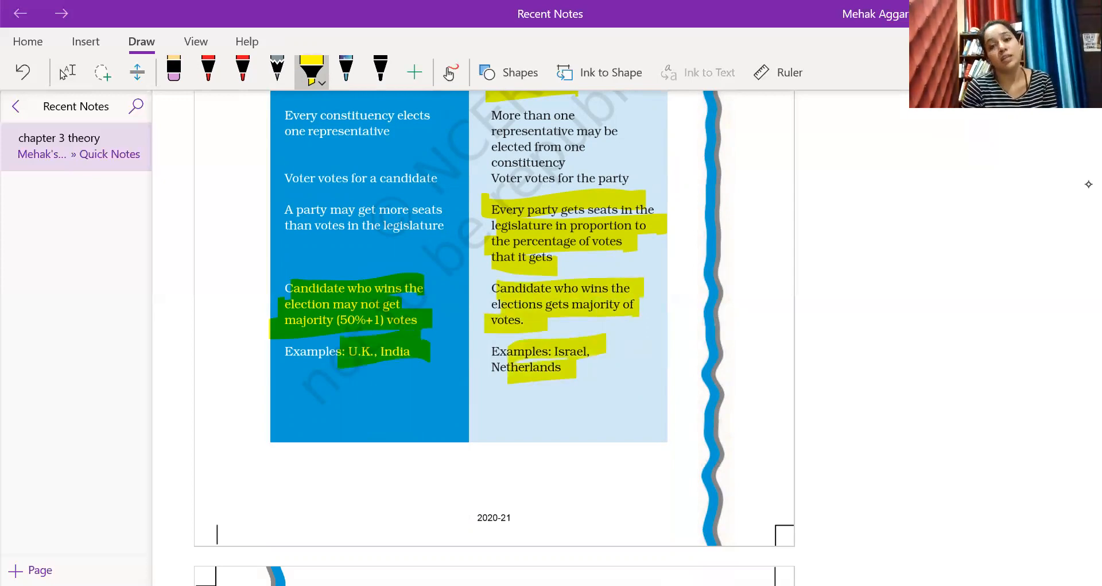
scroll("down", 3)
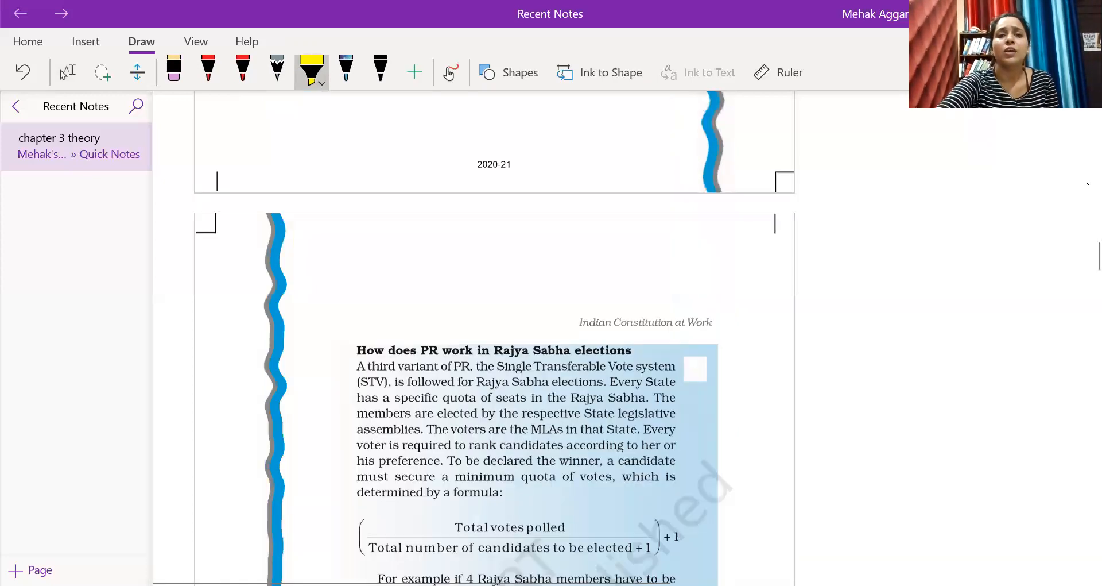
Undo the yellow circle around the formula and highlight the worked example about 41 votes in yellow.
scroll("down", 3)
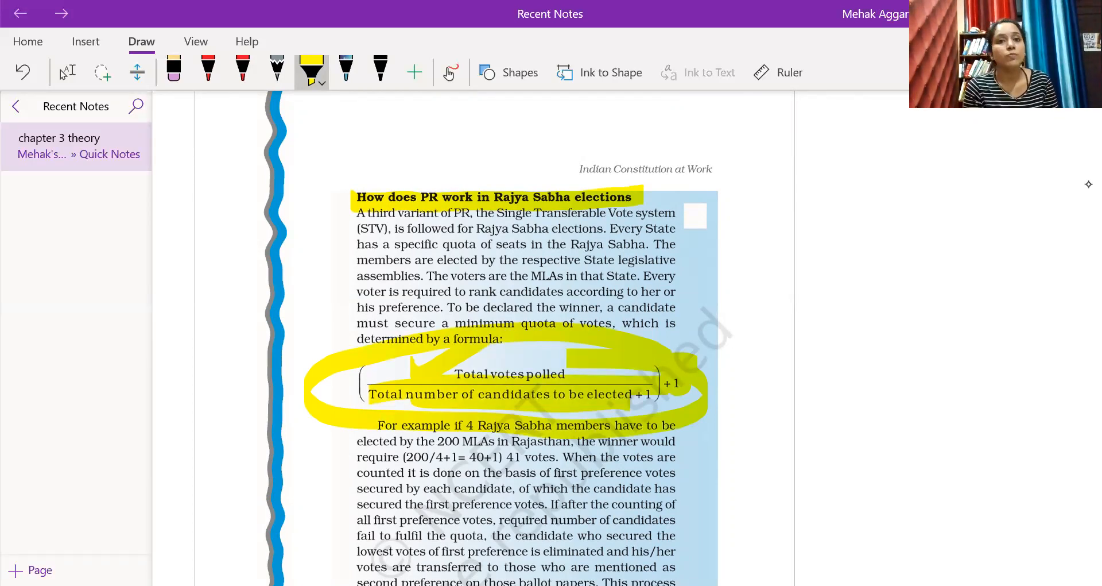
left_click(174, 72)
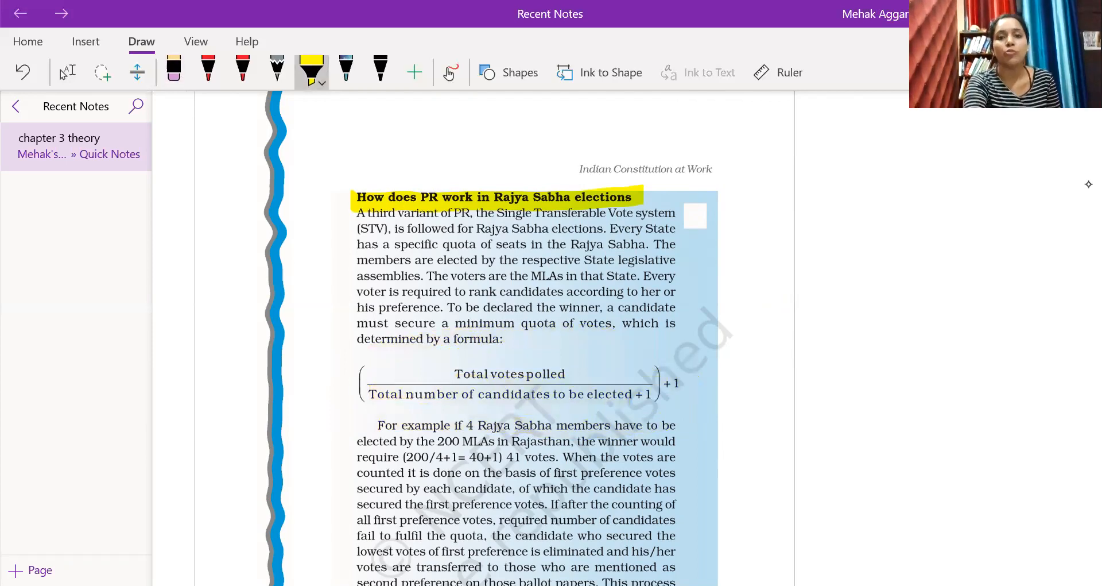
scroll("down", 3)
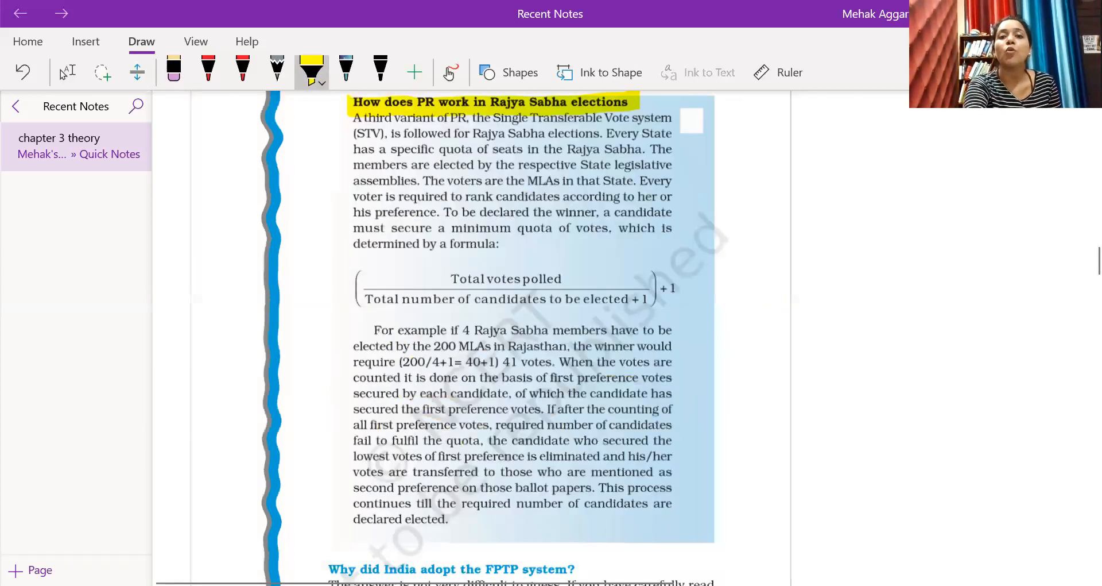
scroll("down", 3)
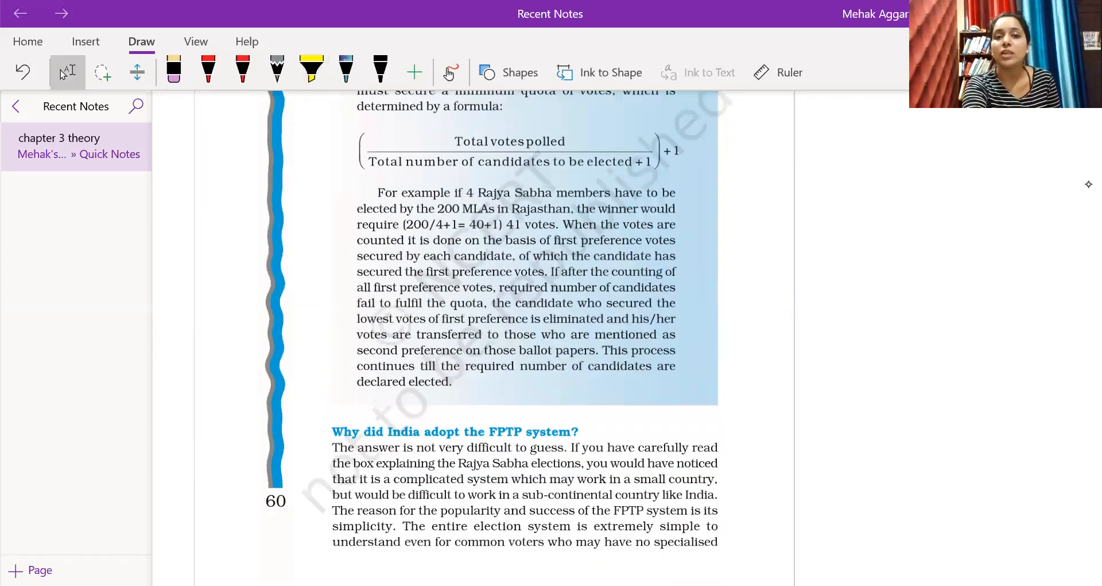
left_click(311, 71)
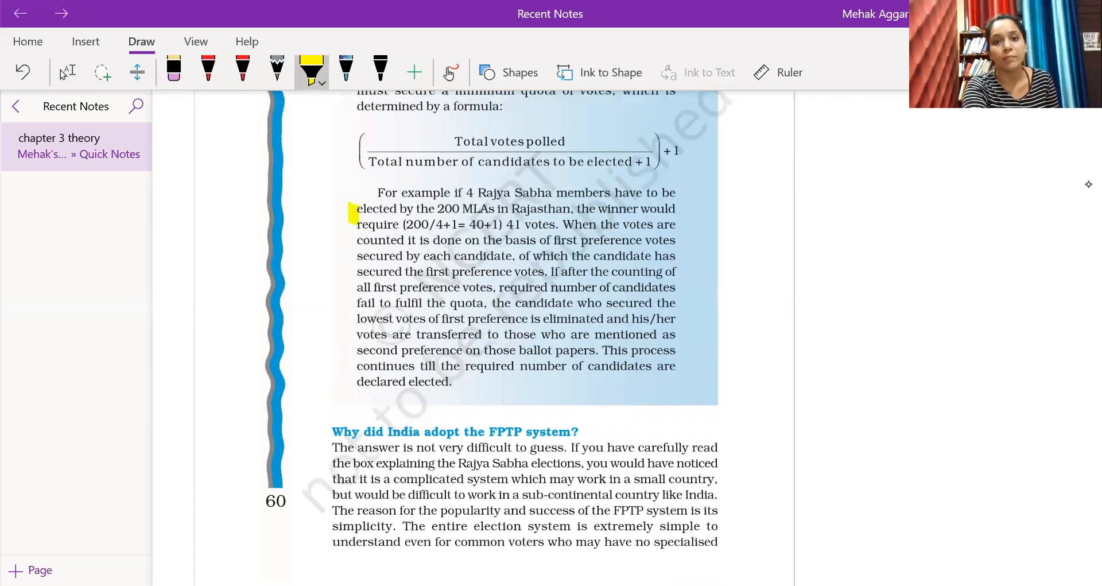
left_click_drag(358, 209, 675, 209)
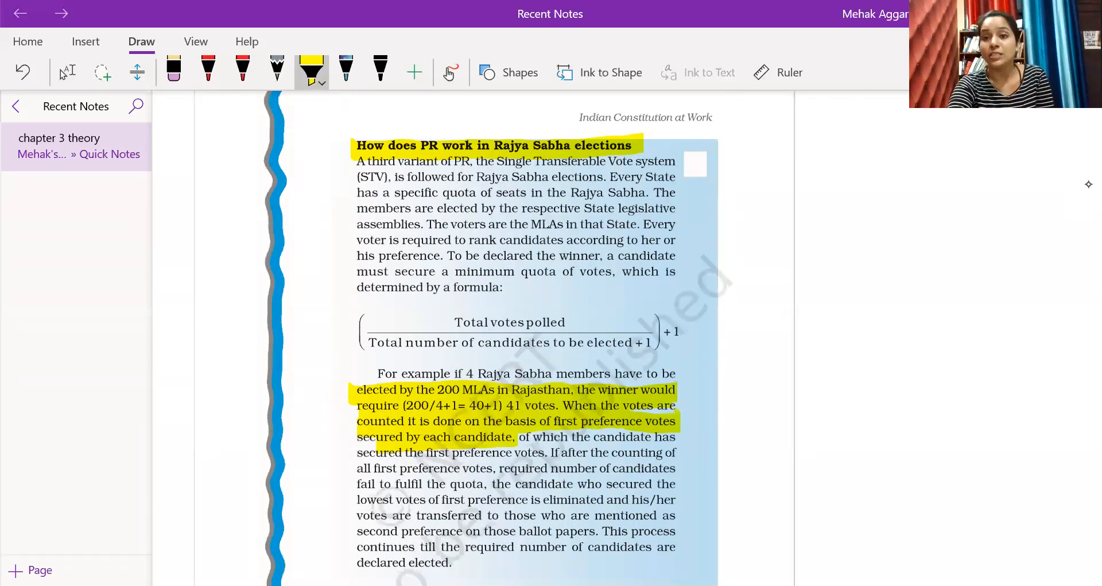
Highlight in yellow the popularity sentence and the explanation of FPTP's simplicity.
scroll("down", 3)
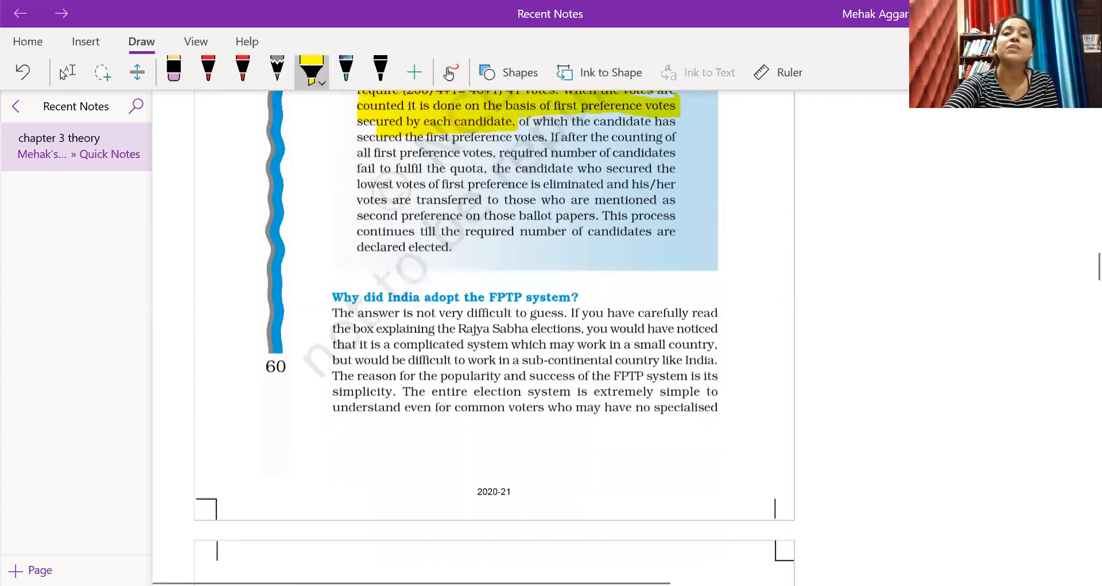
scroll("down", 3)
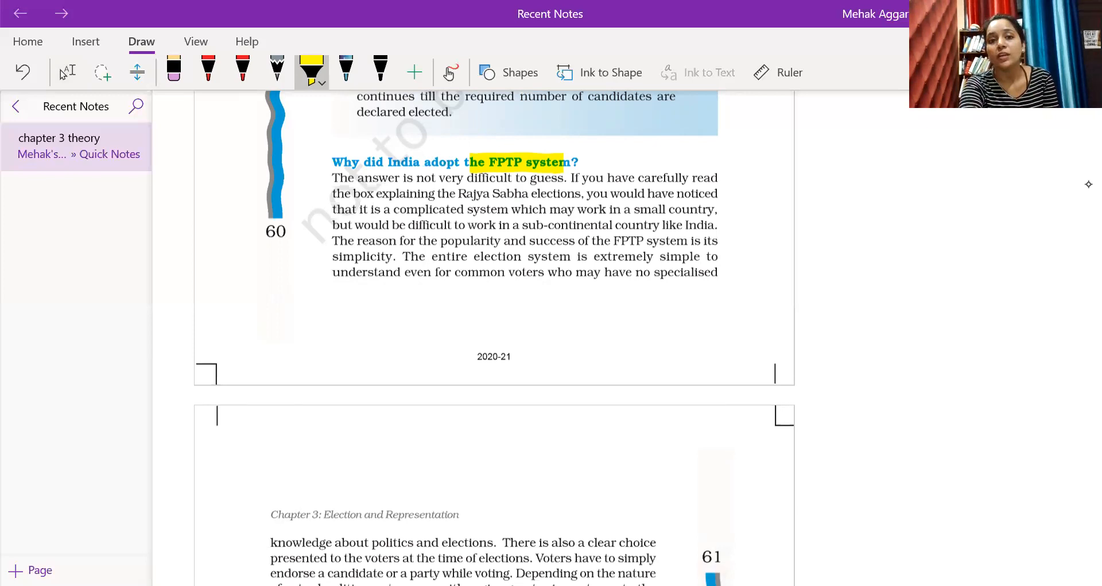
left_click_drag(333, 241, 611, 240)
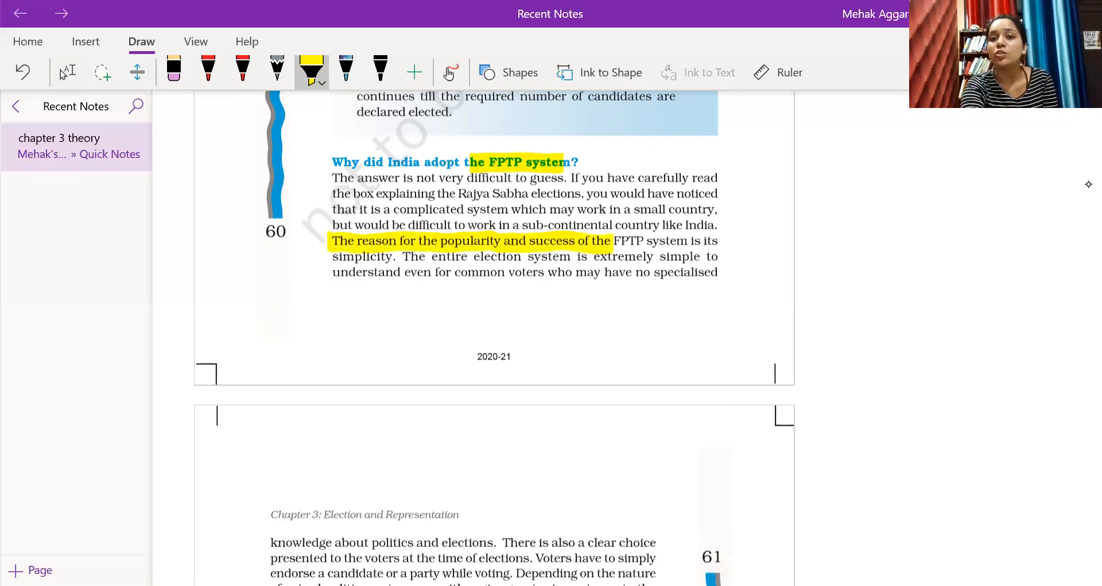
left_click_drag(612, 240, 396, 272)
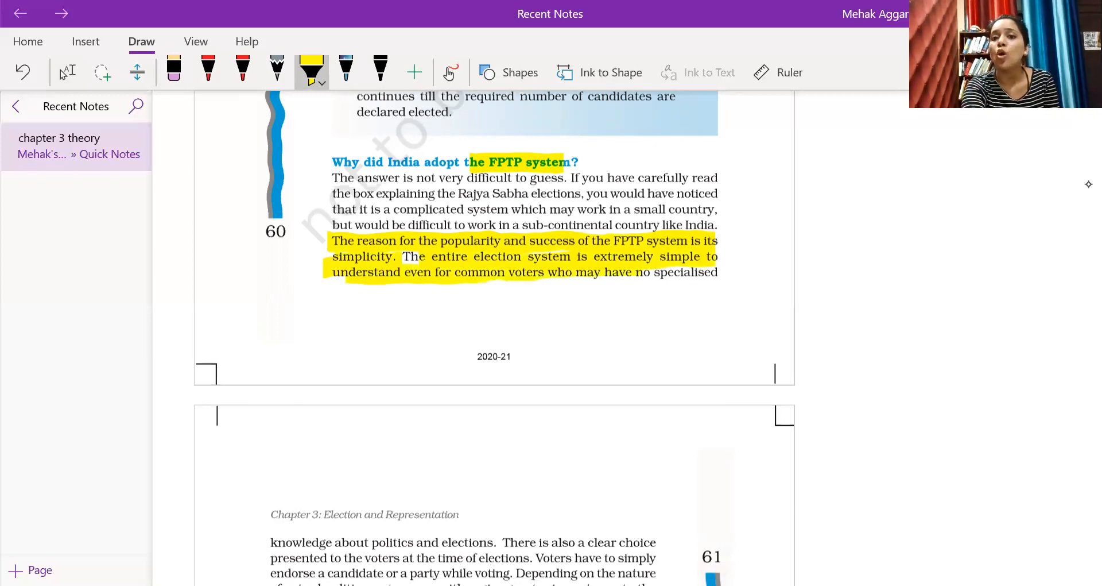
Highlight page 61's opening phrase through 'knowledge of politics and elections.'.
scroll("down", 3)
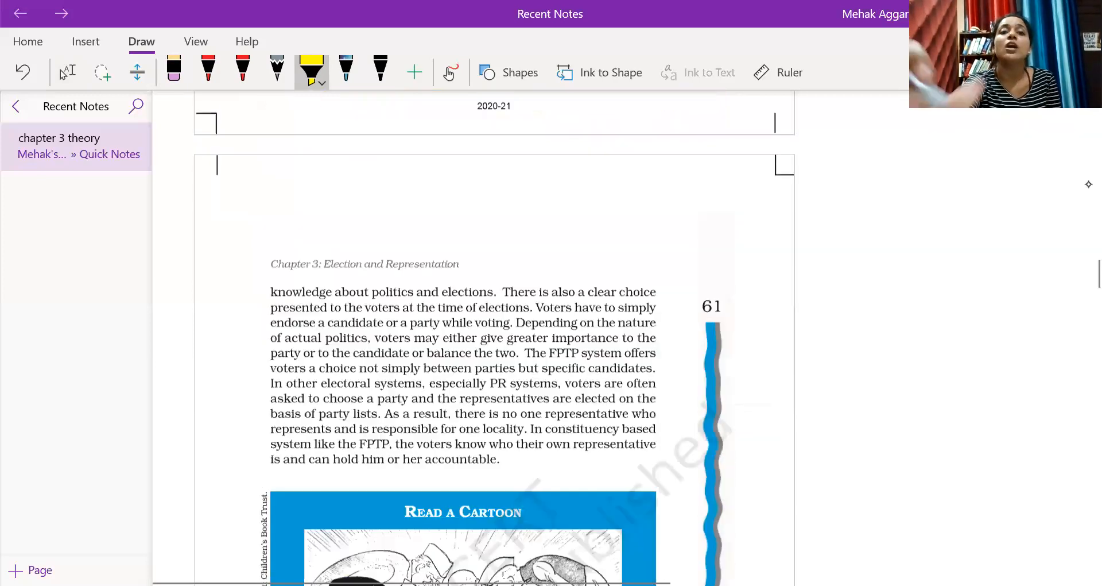
left_click_drag(271, 286, 432, 285)
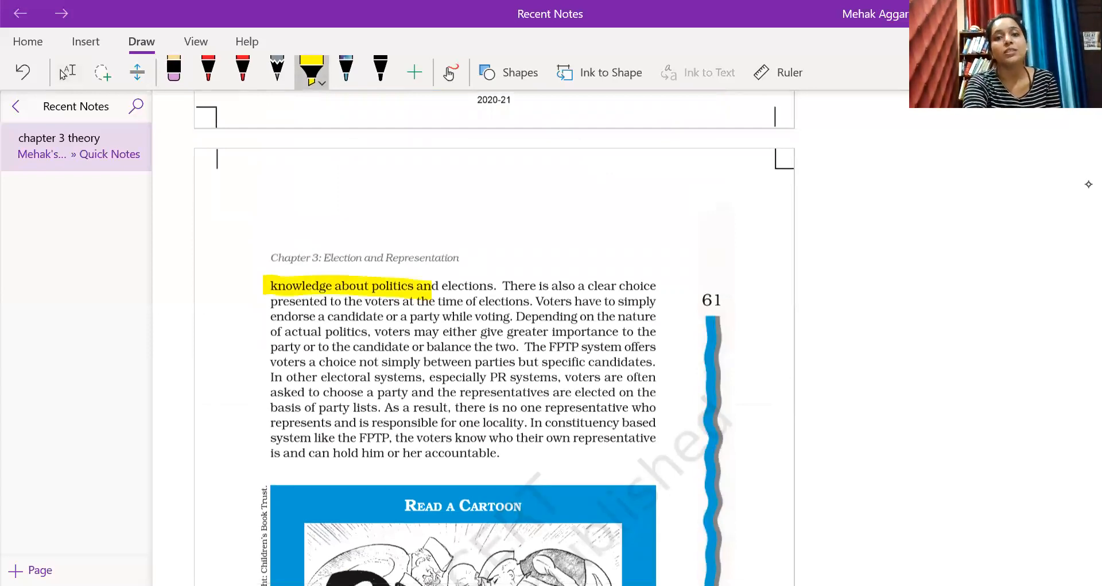
left_click_drag(428, 286, 496, 286)
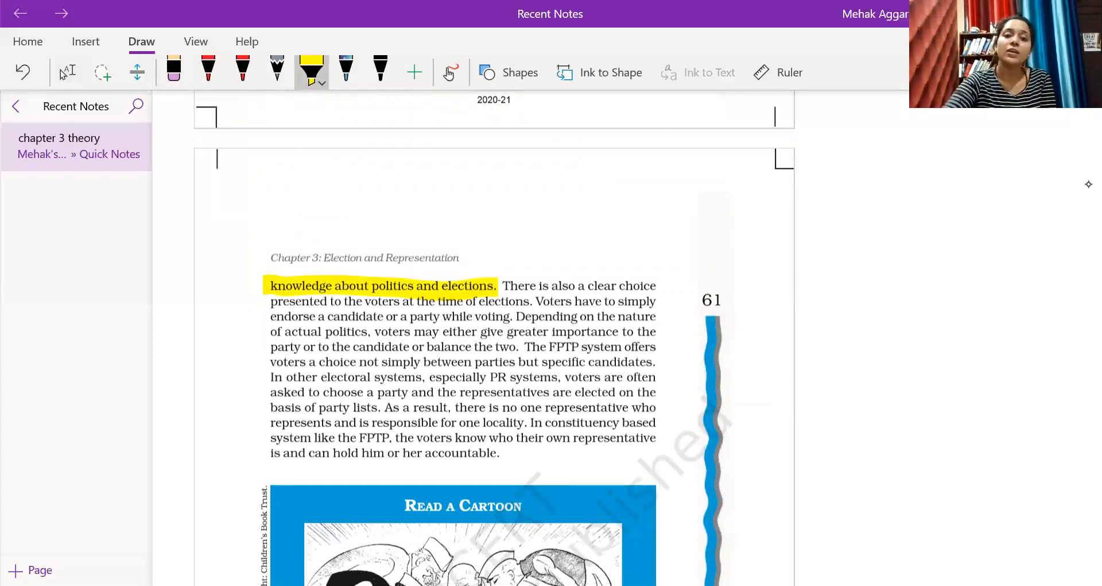
scroll("down", 3)
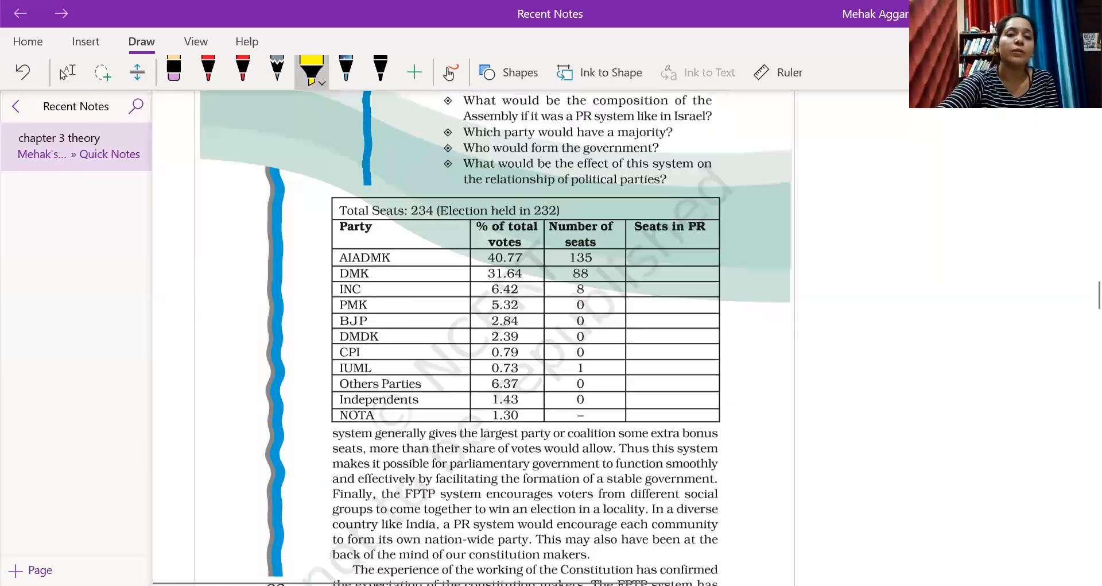
scroll("down", 3)
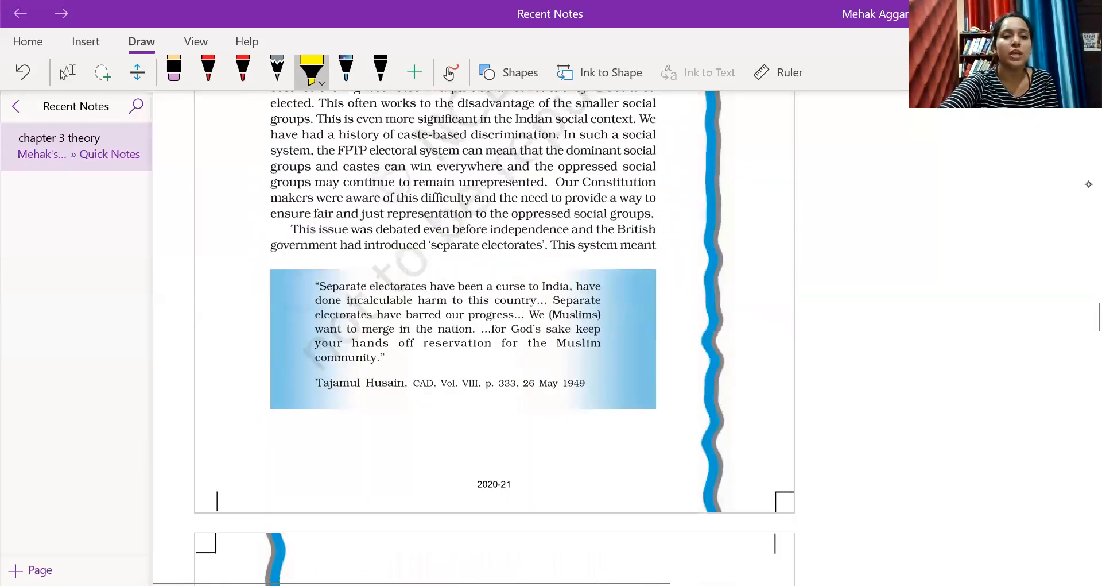
scroll("down", 3)
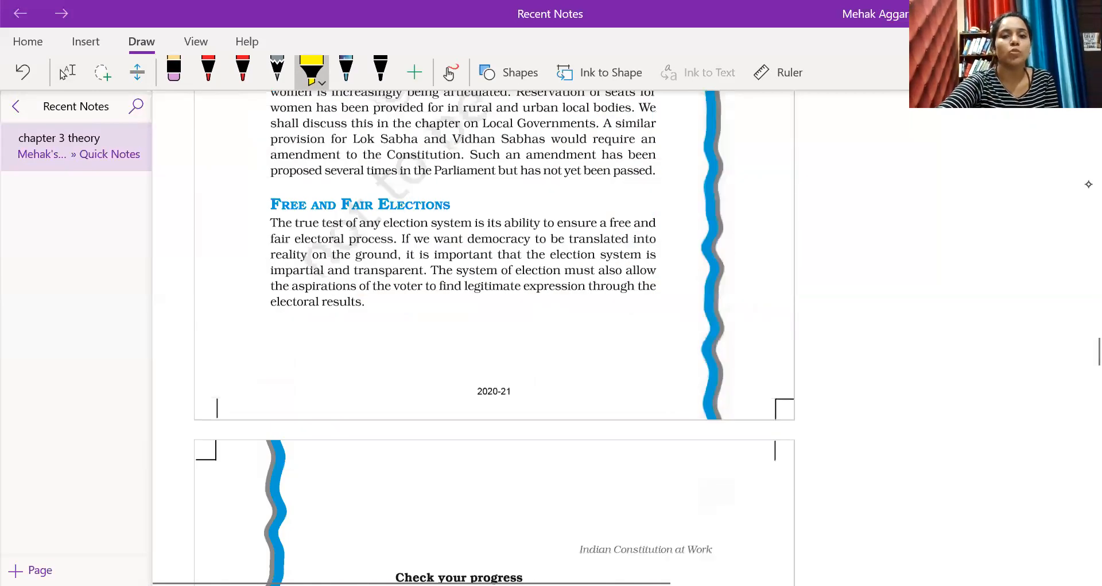
scroll("down", 3)
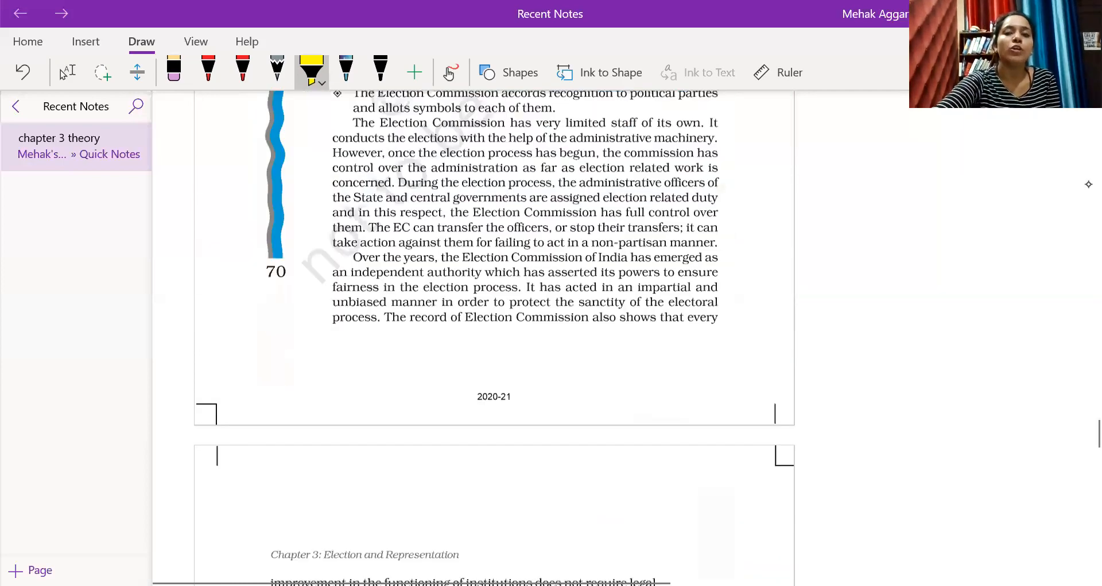
scroll("down", 3)
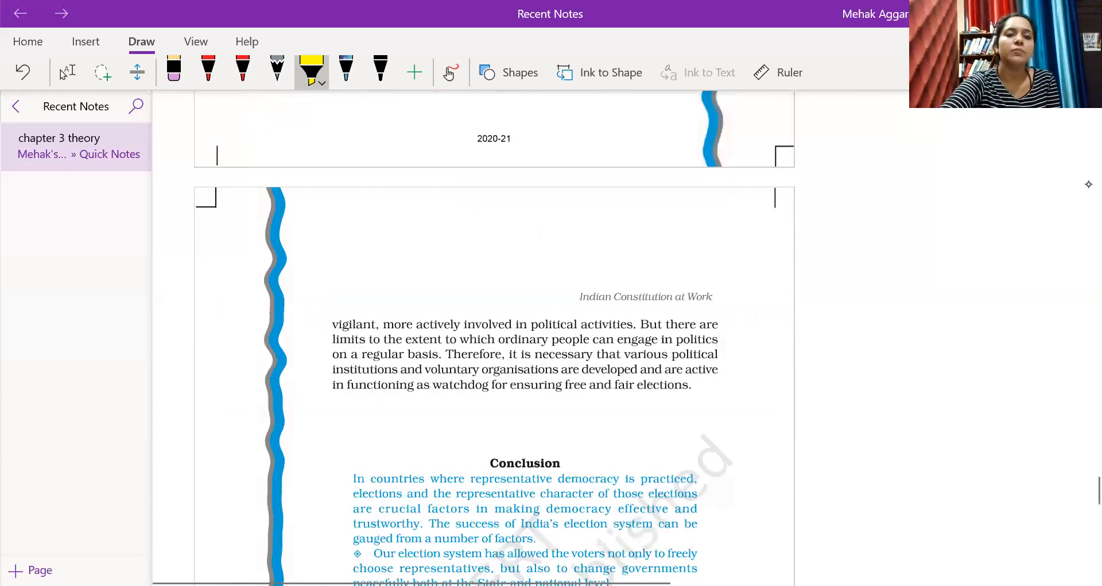
scroll("down", 3)
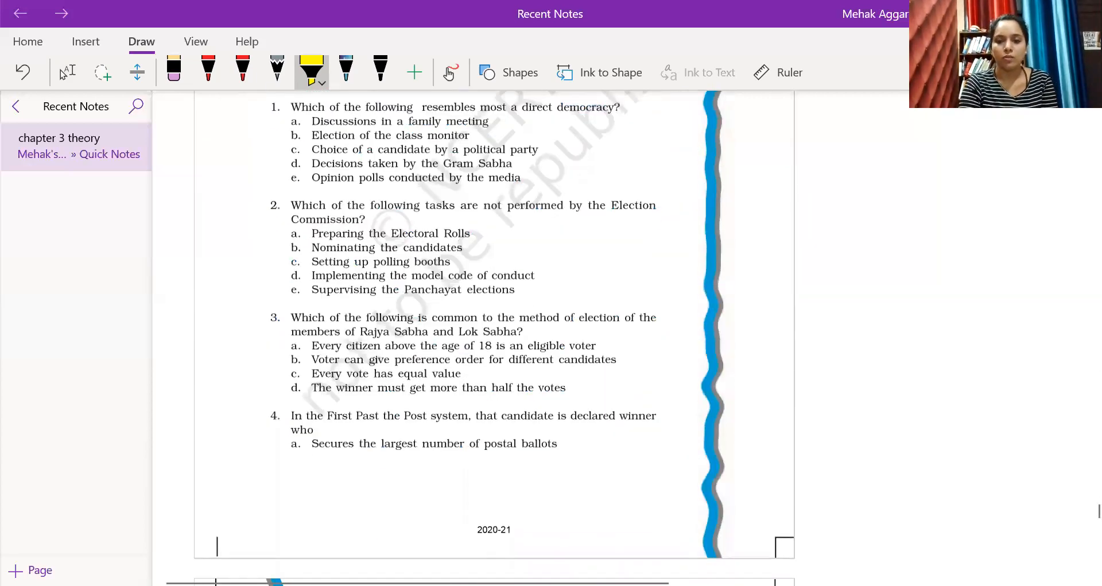